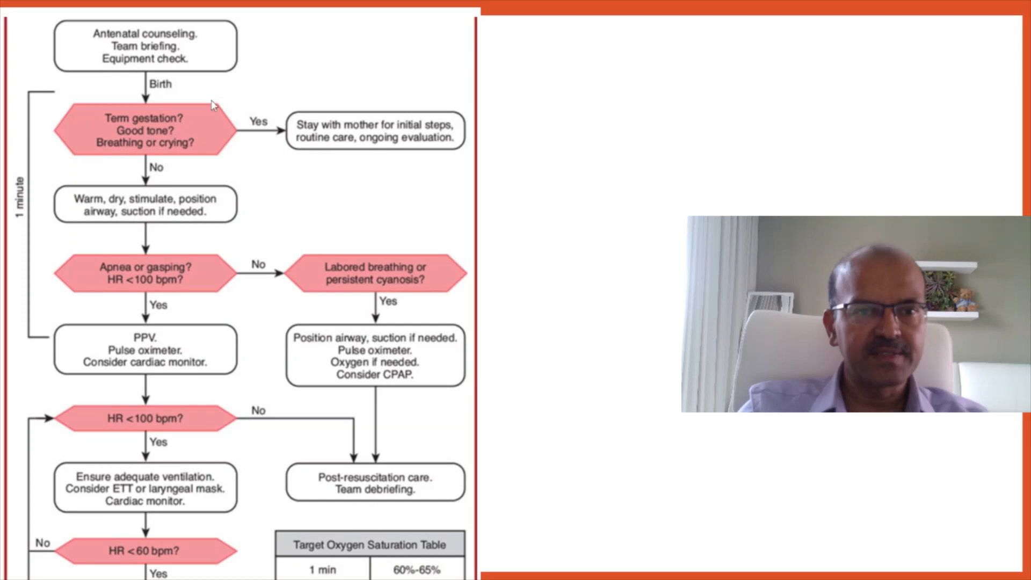
mouse_move(162, 61)
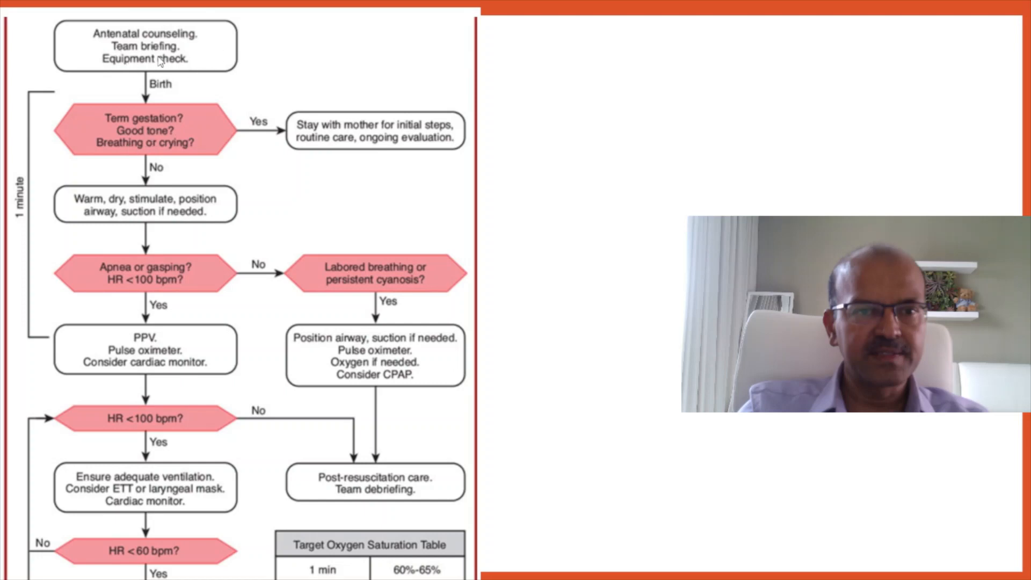
mouse_move(222, 41)
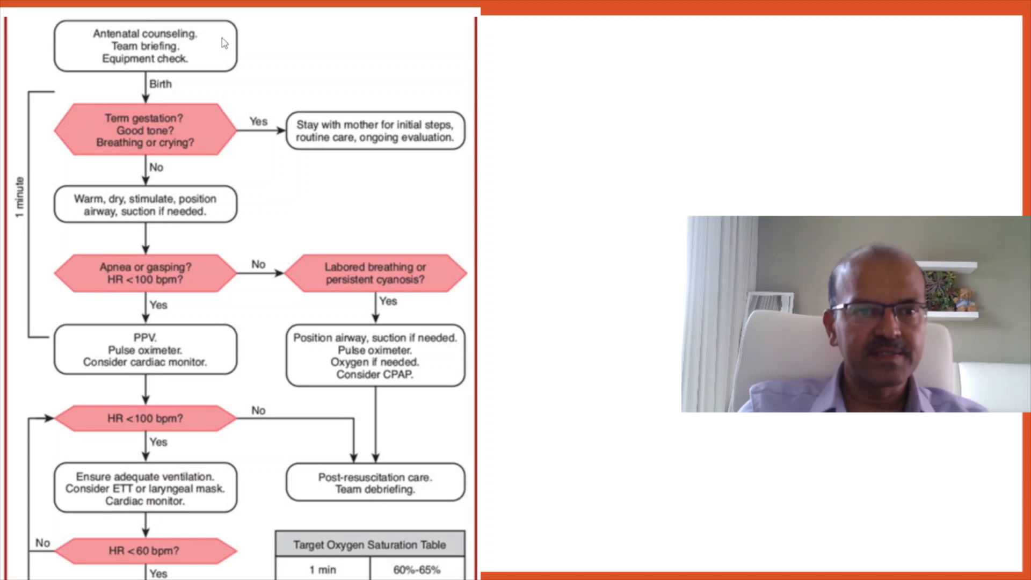
mouse_move(166, 67)
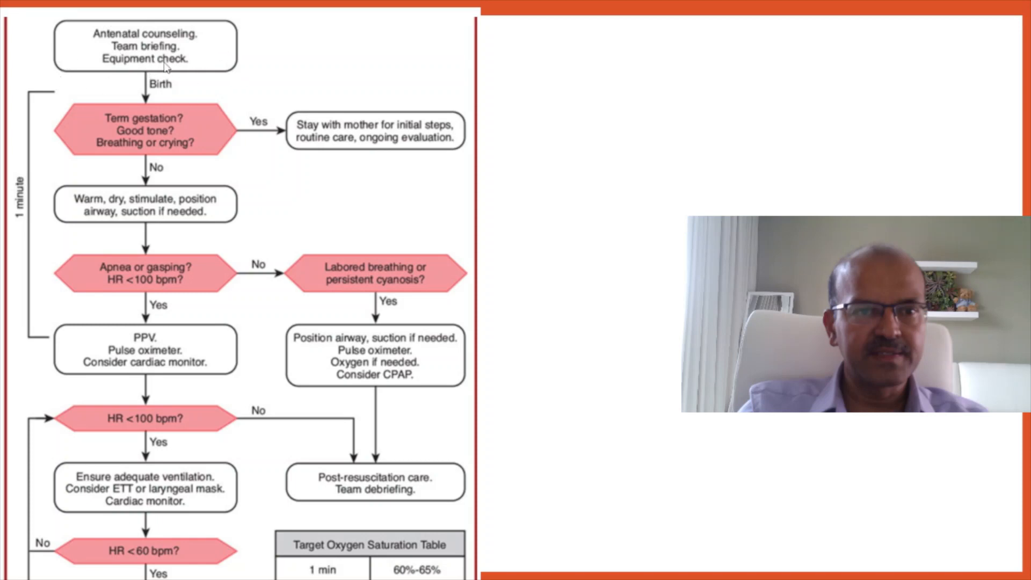
mouse_move(209, 77)
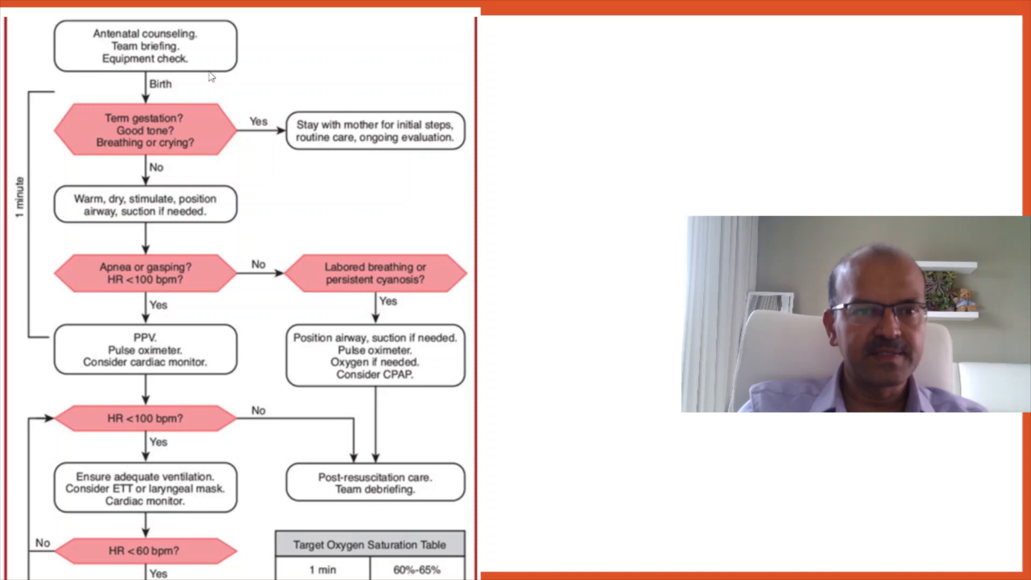
mouse_move(183, 91)
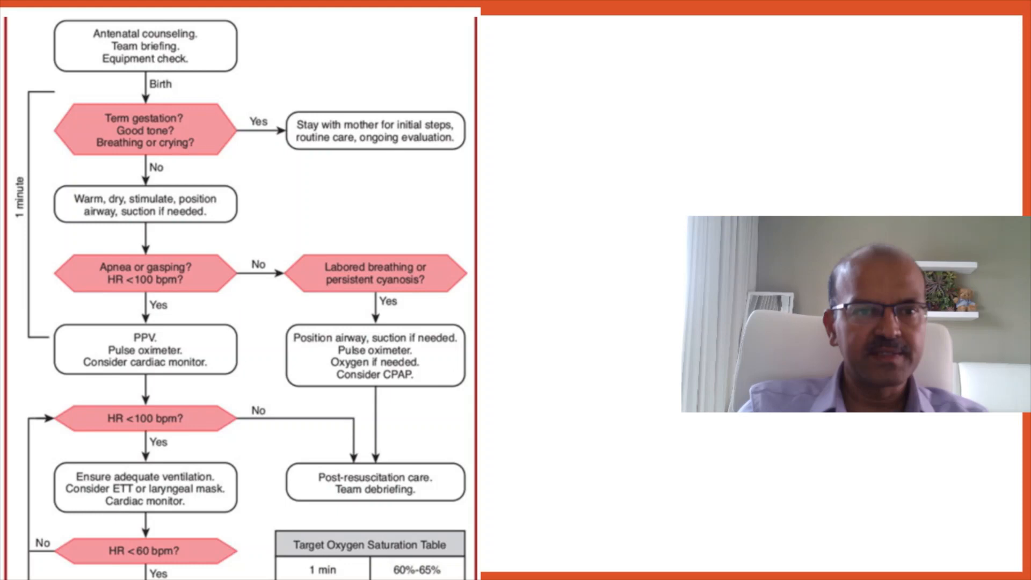
mouse_move(201, 162)
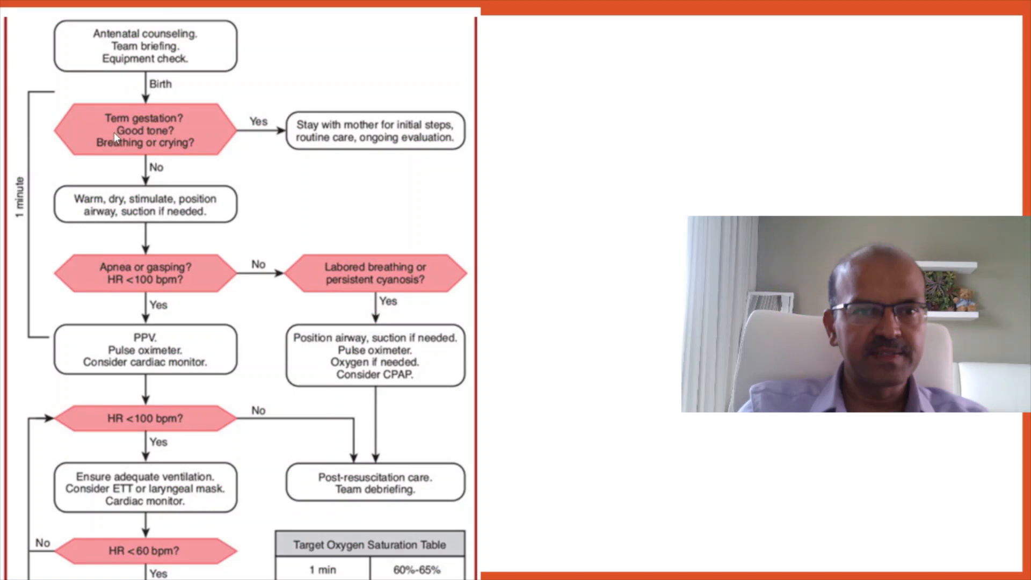
mouse_move(201, 140)
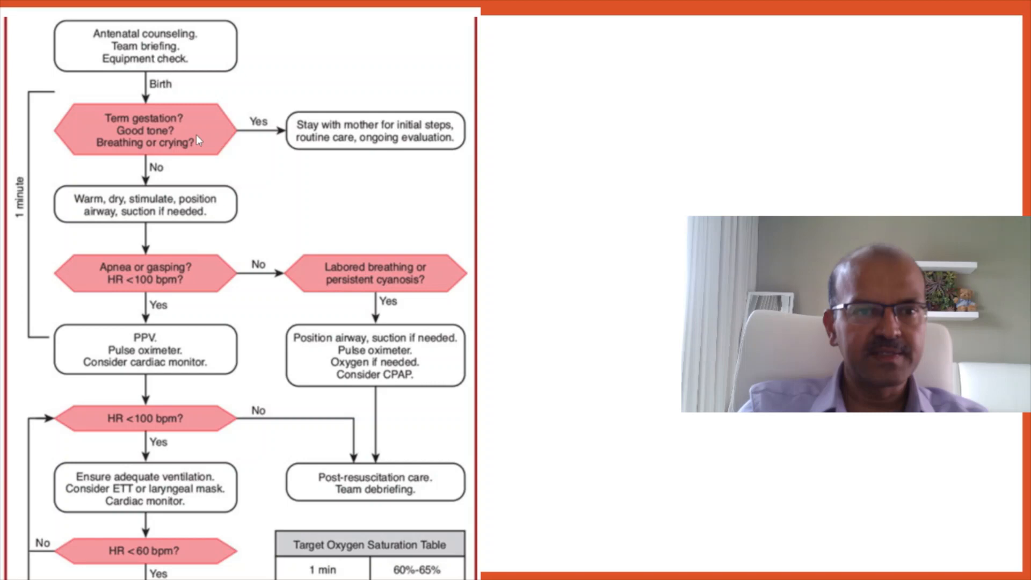
mouse_move(135, 152)
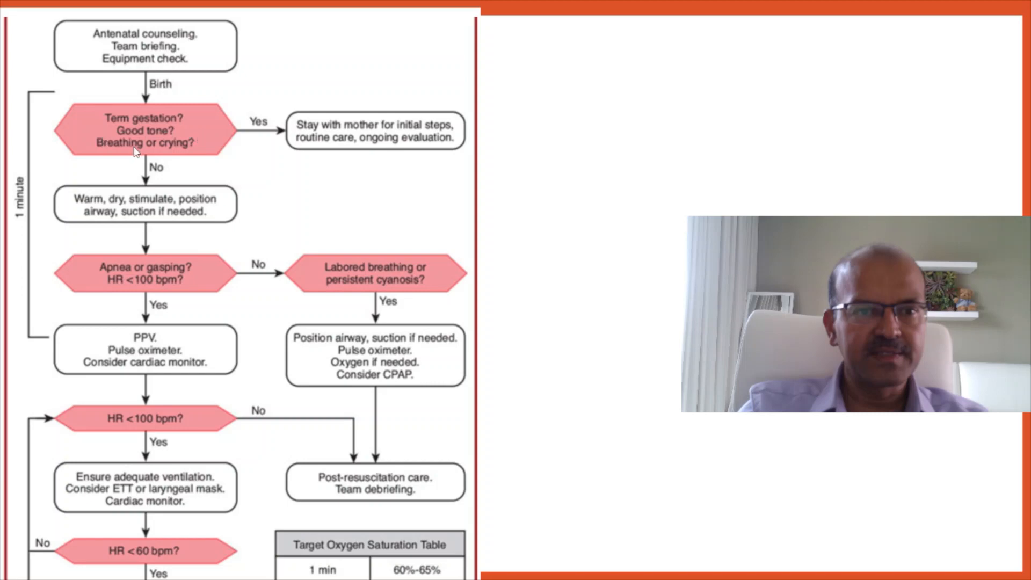
mouse_move(120, 162)
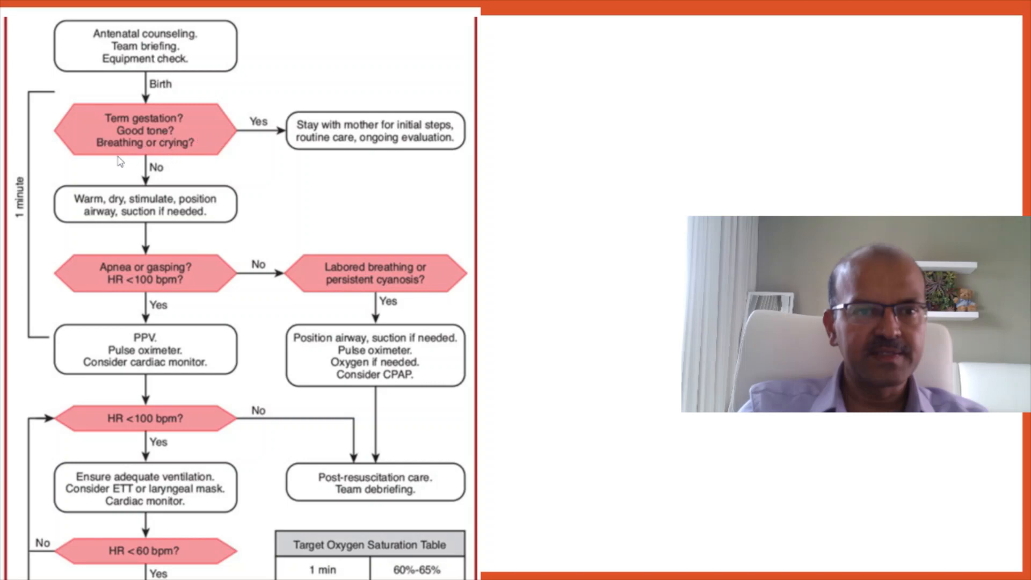
mouse_move(381, 115)
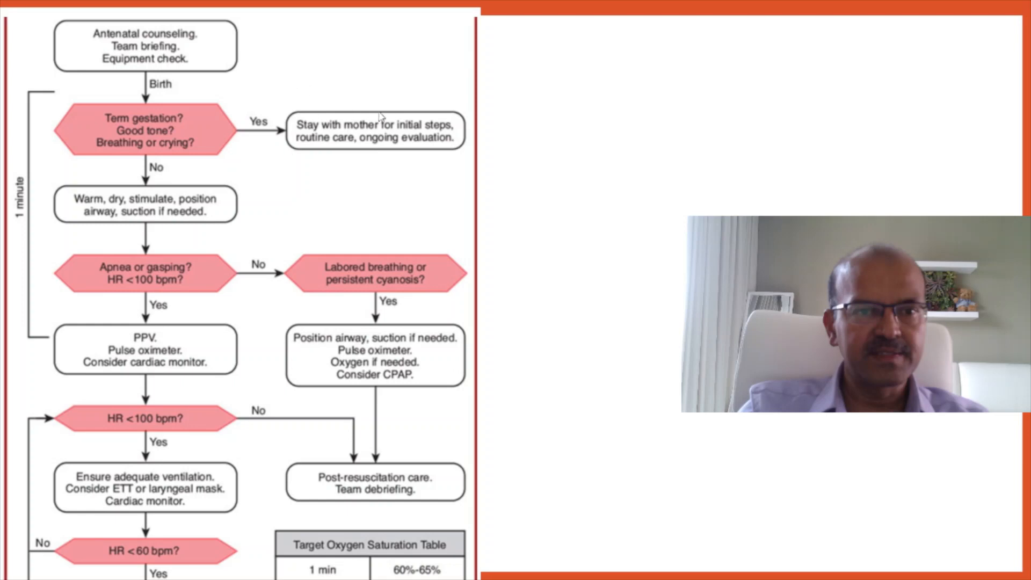
mouse_move(331, 146)
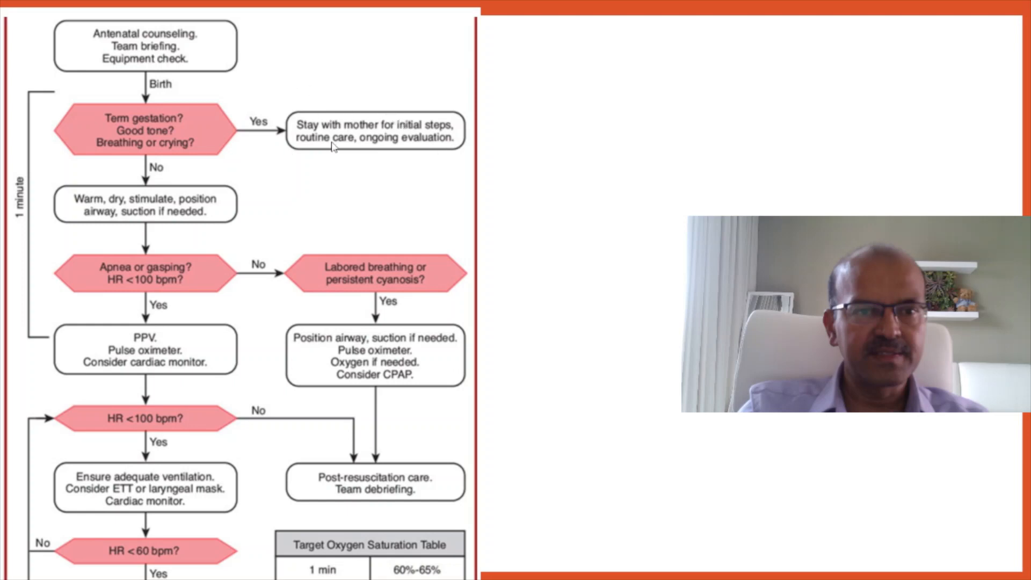
mouse_move(429, 152)
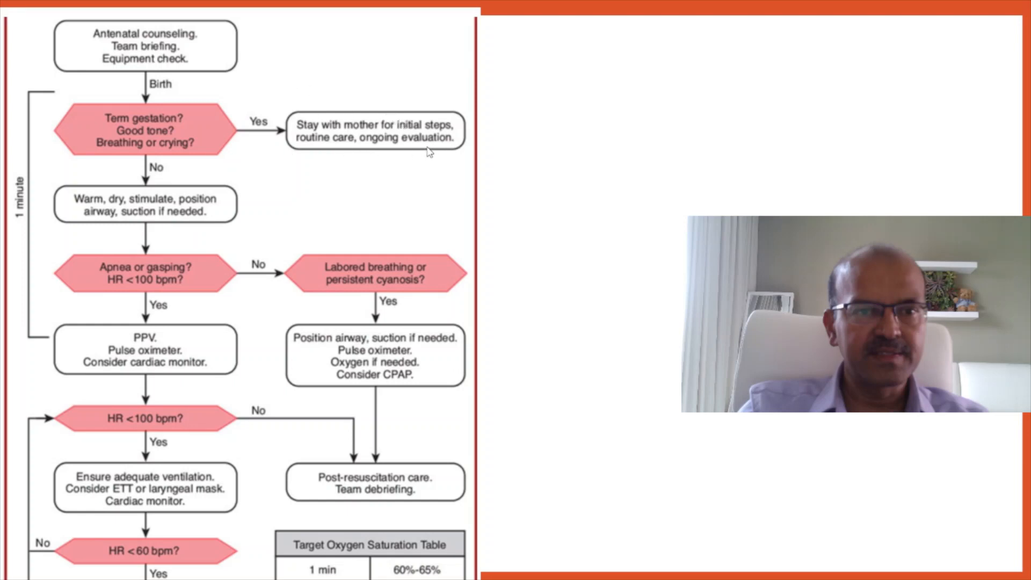
mouse_move(451, 163)
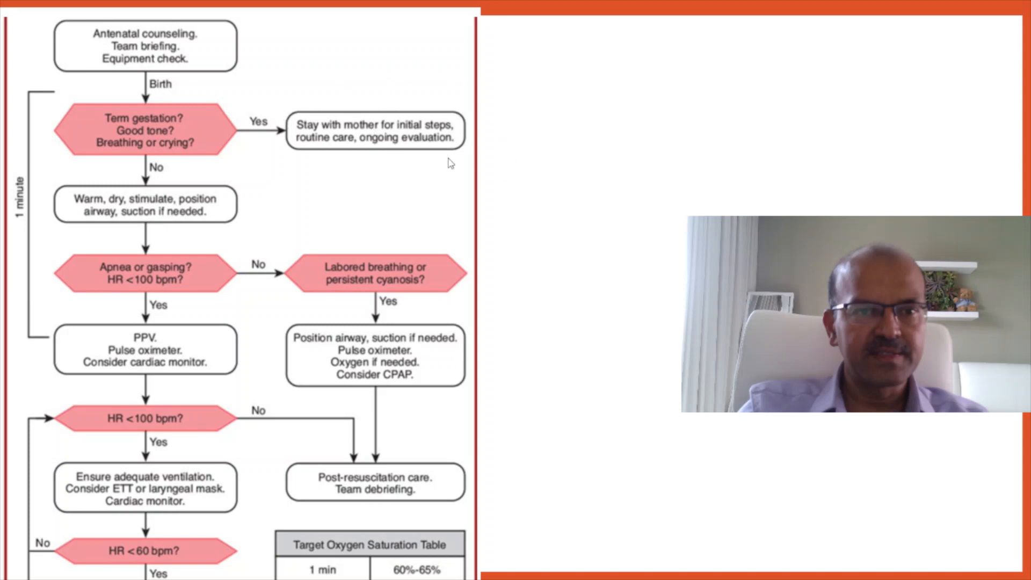
mouse_move(368, 103)
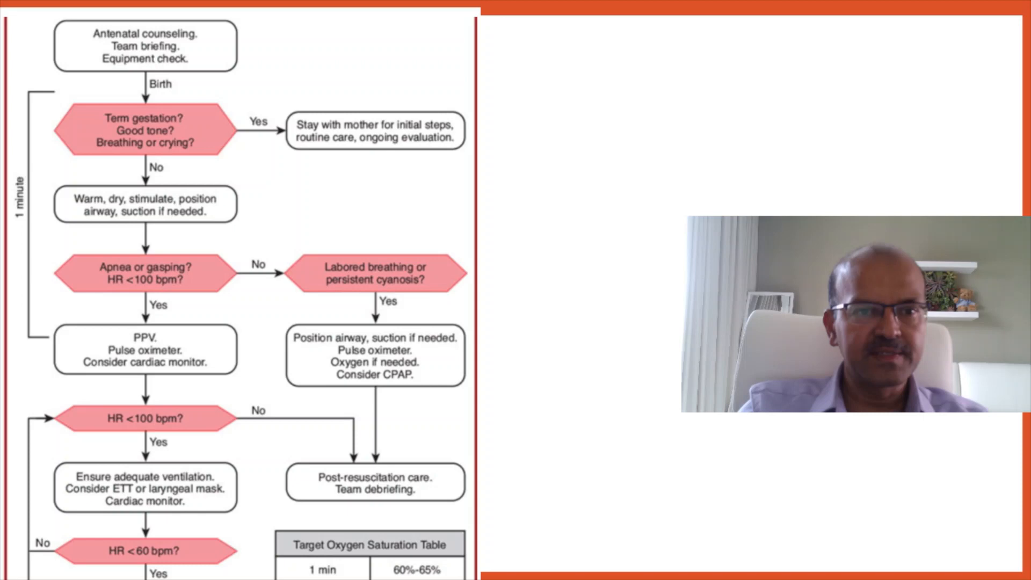
mouse_move(474, 140)
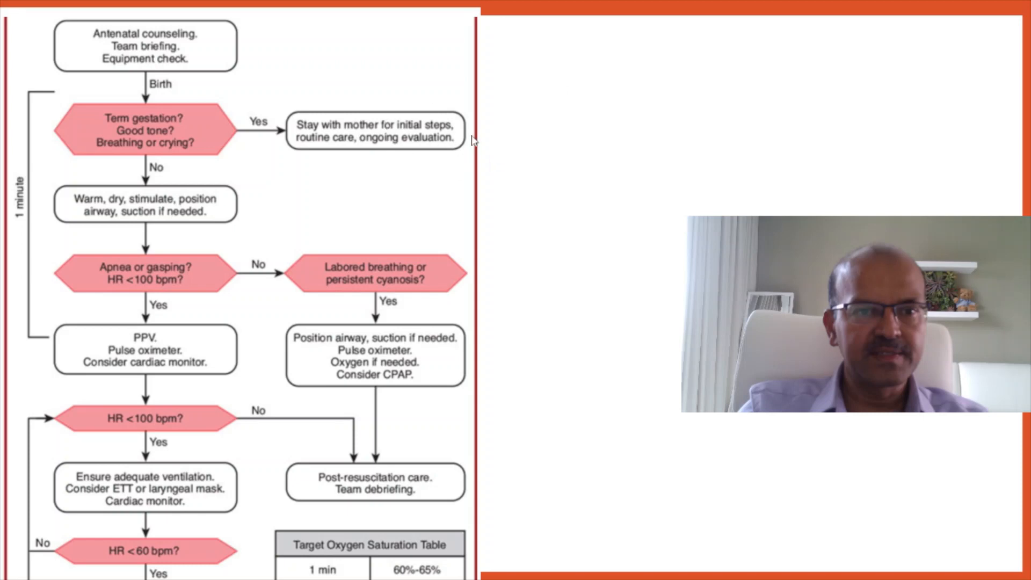
mouse_move(352, 153)
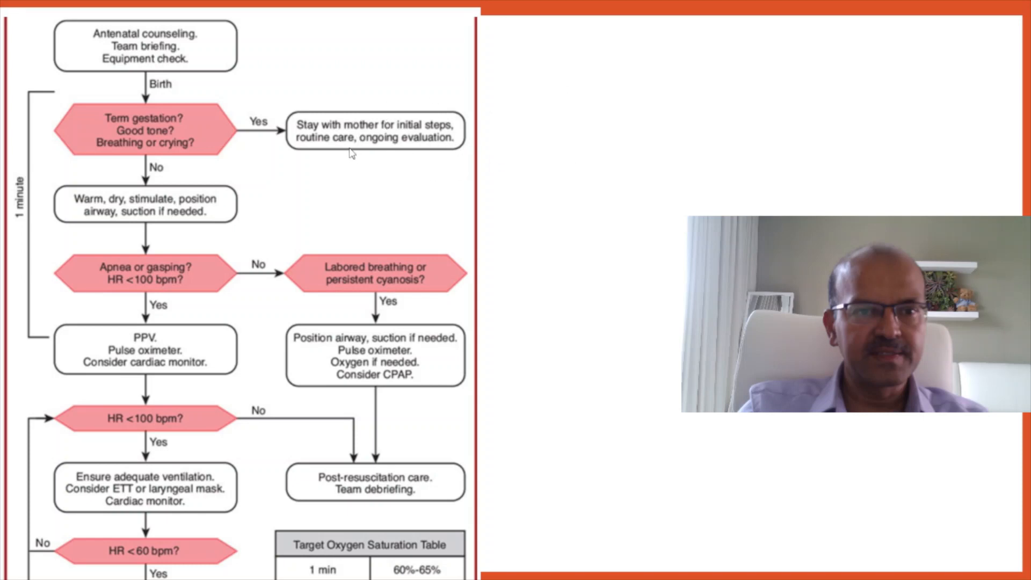
mouse_move(164, 168)
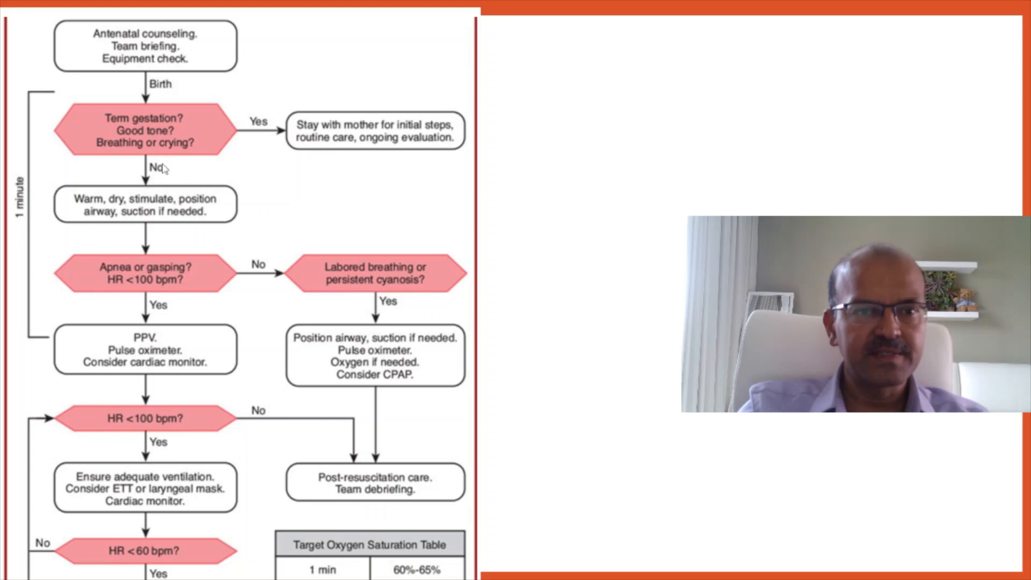
mouse_move(95, 227)
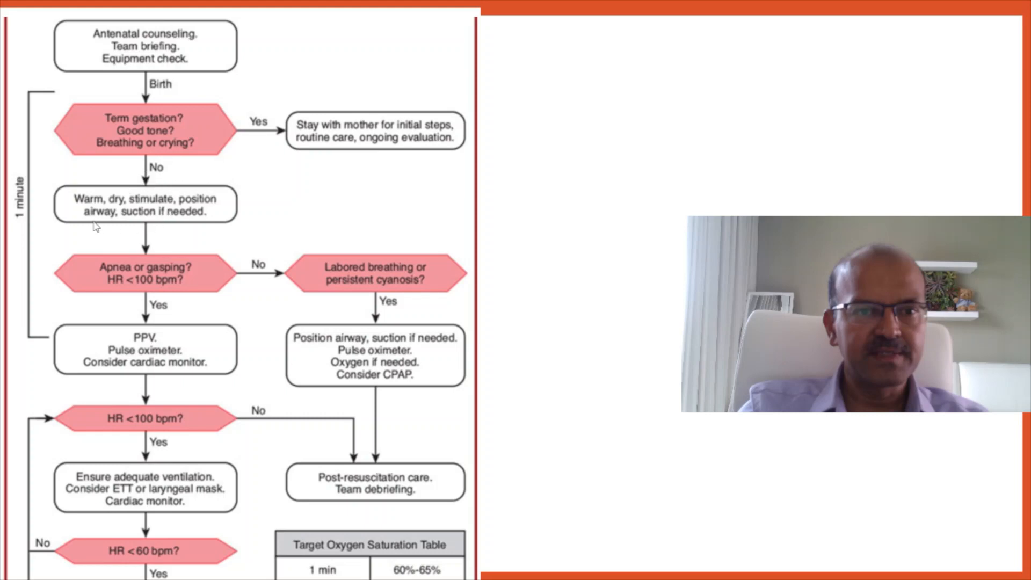
mouse_move(222, 216)
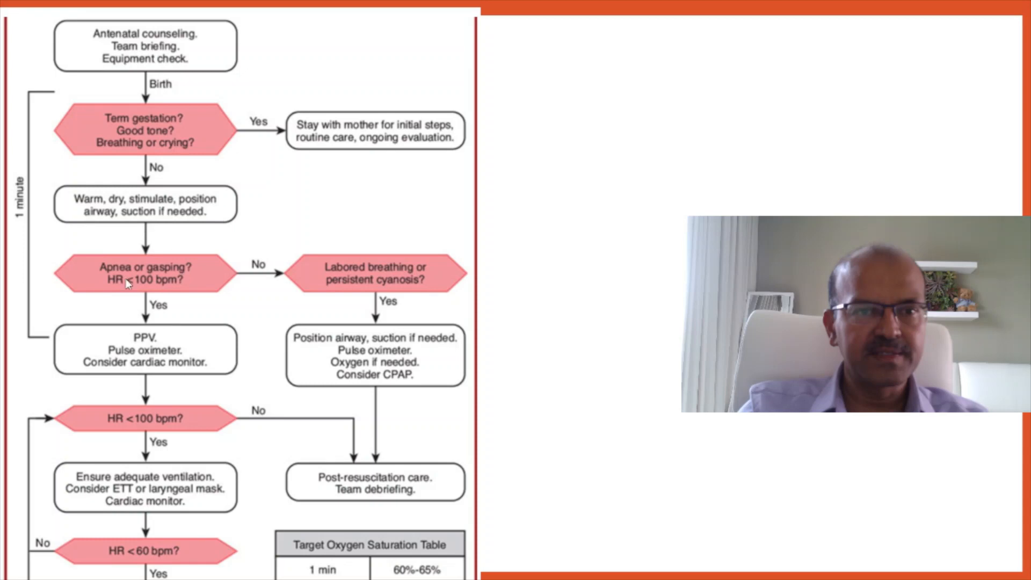
mouse_move(176, 292)
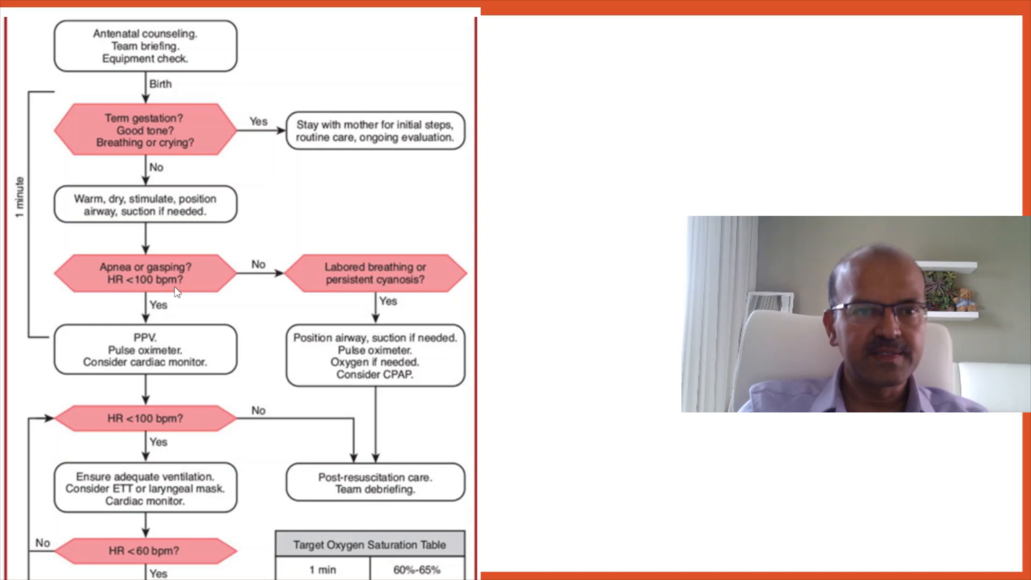
mouse_move(178, 292)
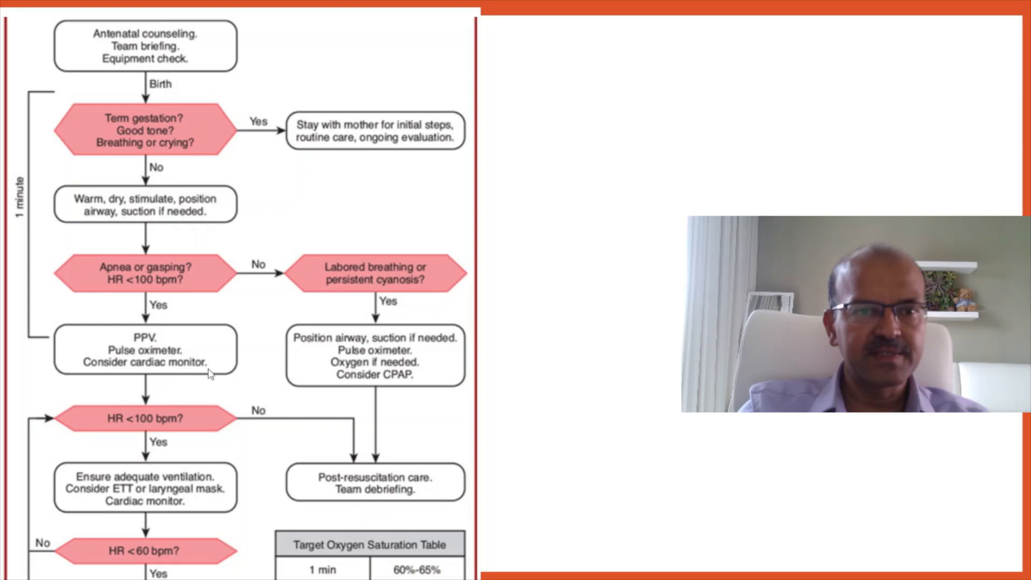
mouse_move(122, 365)
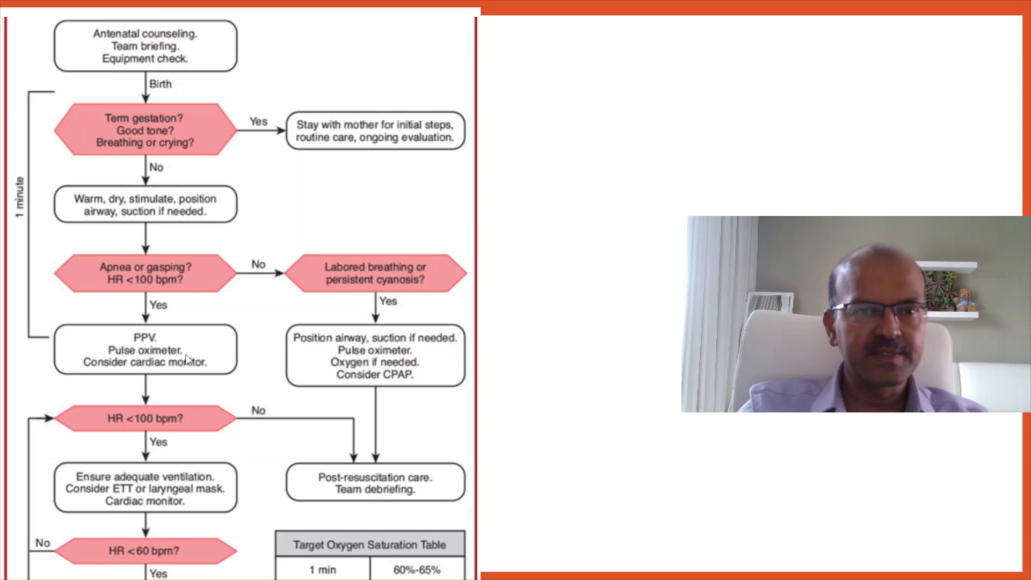
mouse_move(248, 279)
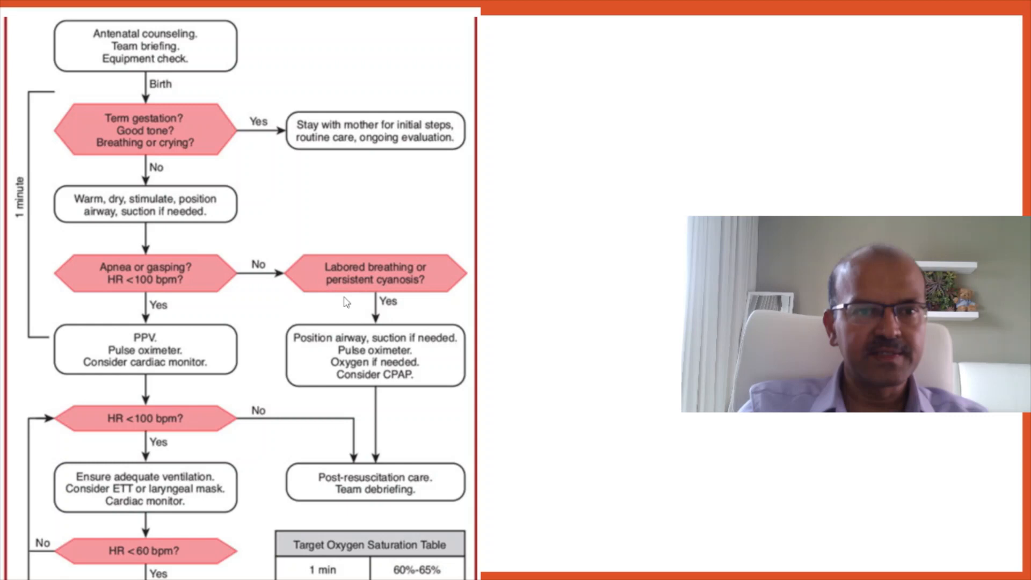
mouse_move(398, 368)
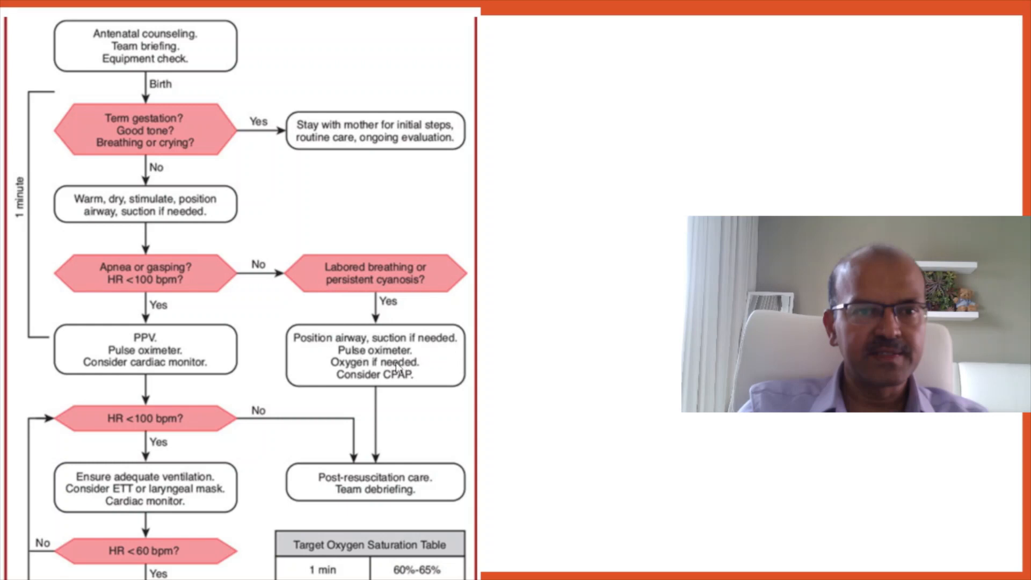
mouse_move(412, 375)
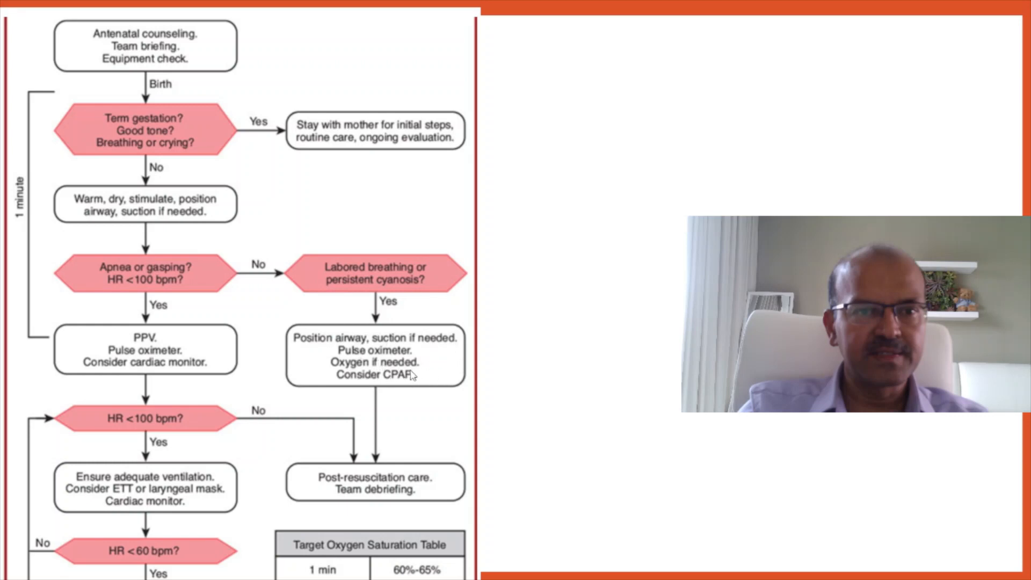
mouse_move(483, 378)
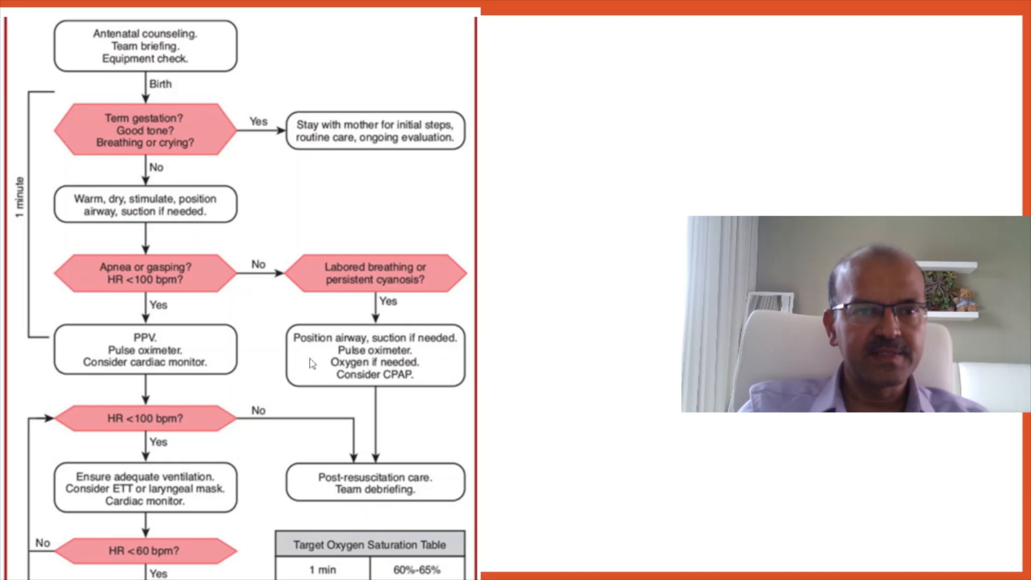
mouse_move(115, 429)
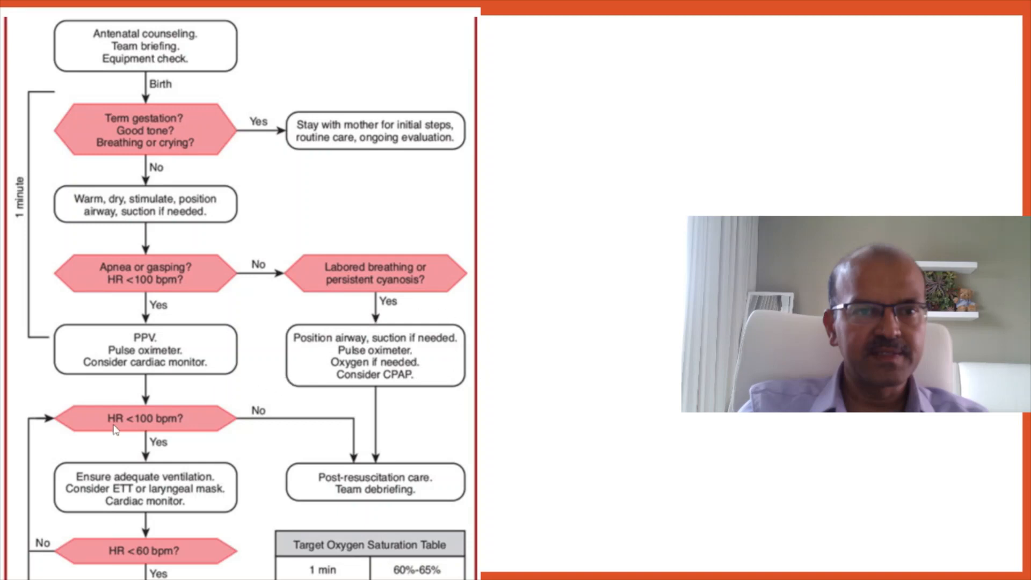
mouse_move(182, 430)
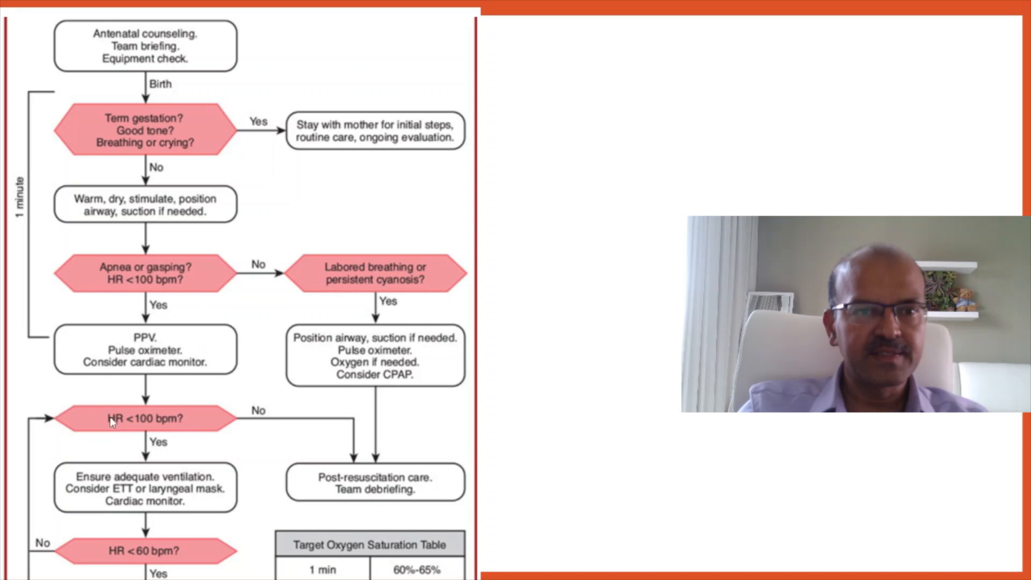
mouse_move(138, 484)
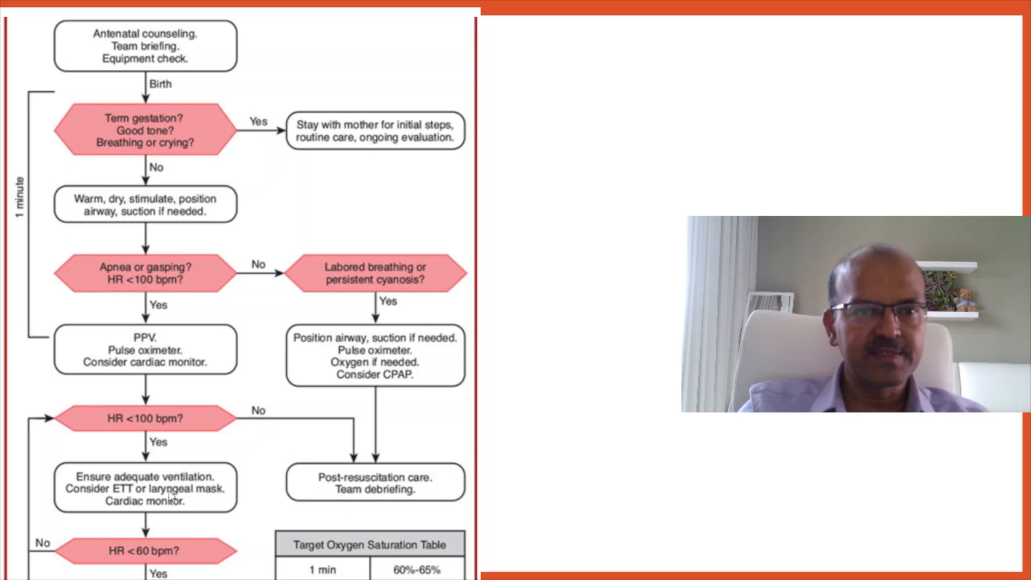
mouse_move(171, 496)
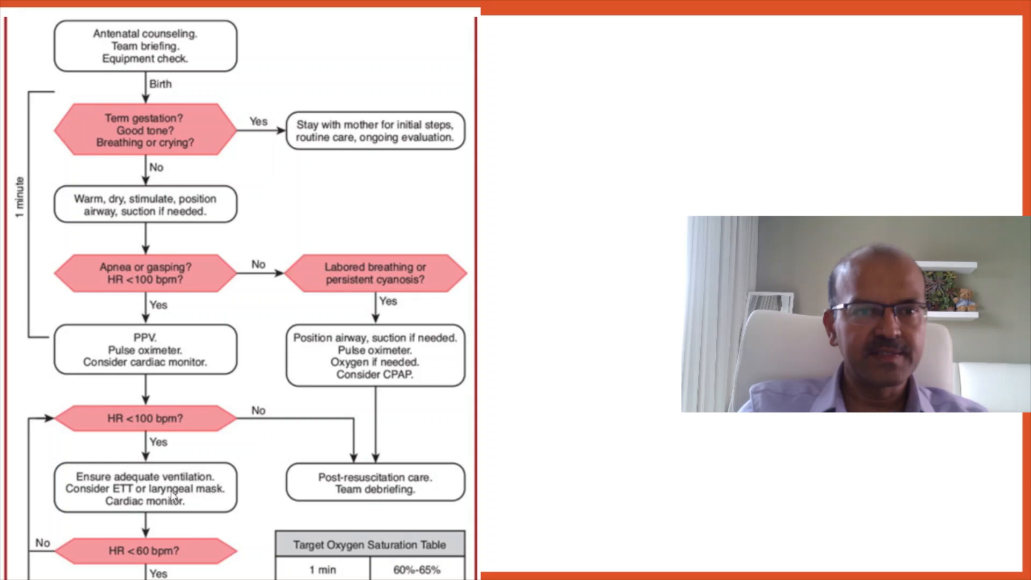
mouse_move(192, 505)
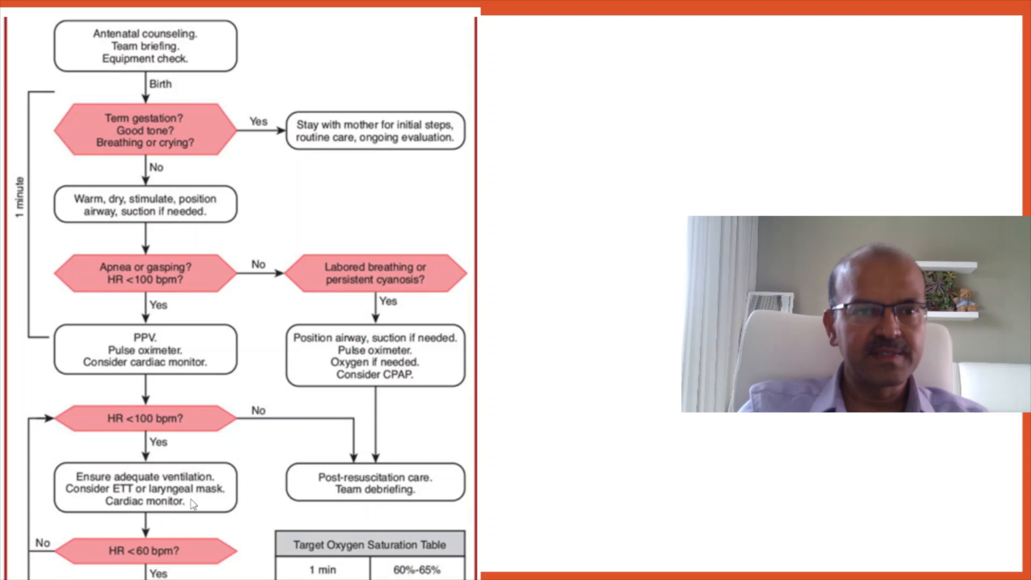
mouse_move(149, 504)
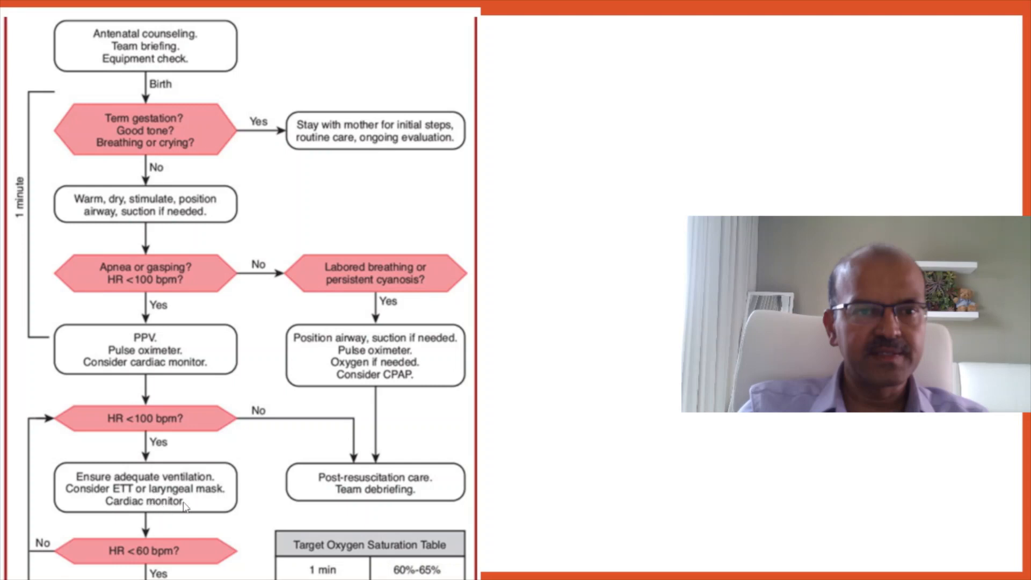
scroll(down, 3)
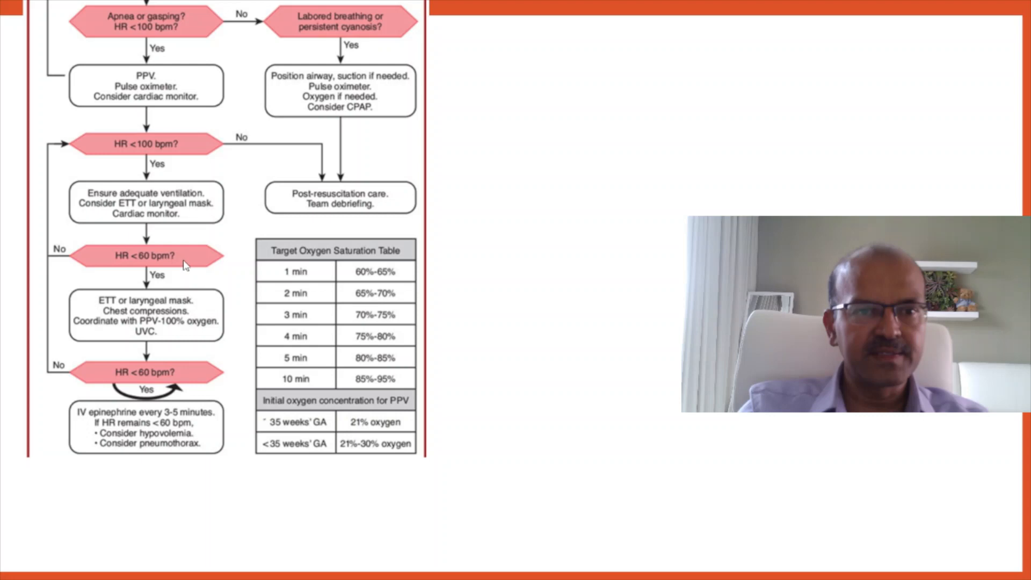
mouse_move(115, 285)
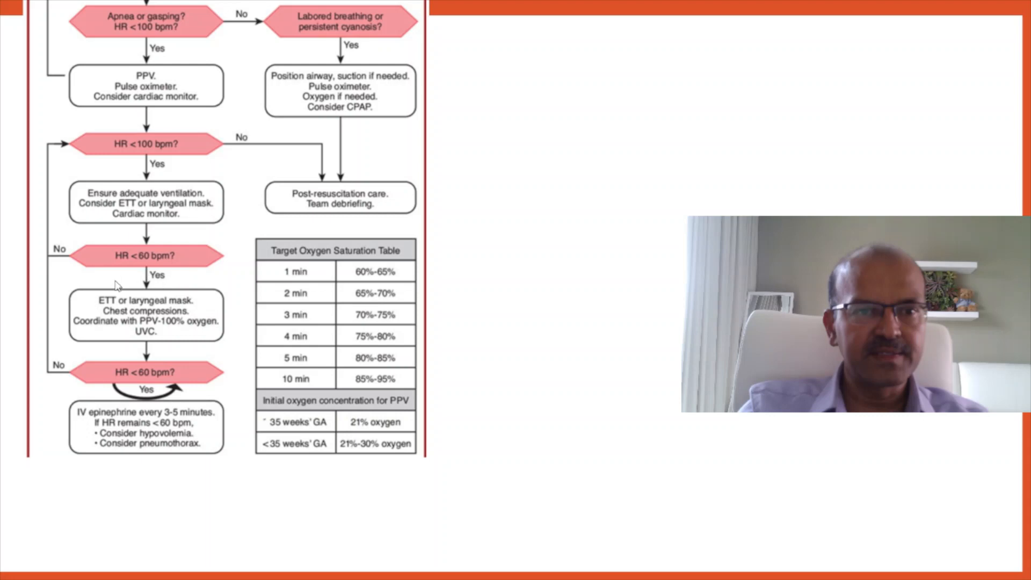
mouse_move(111, 322)
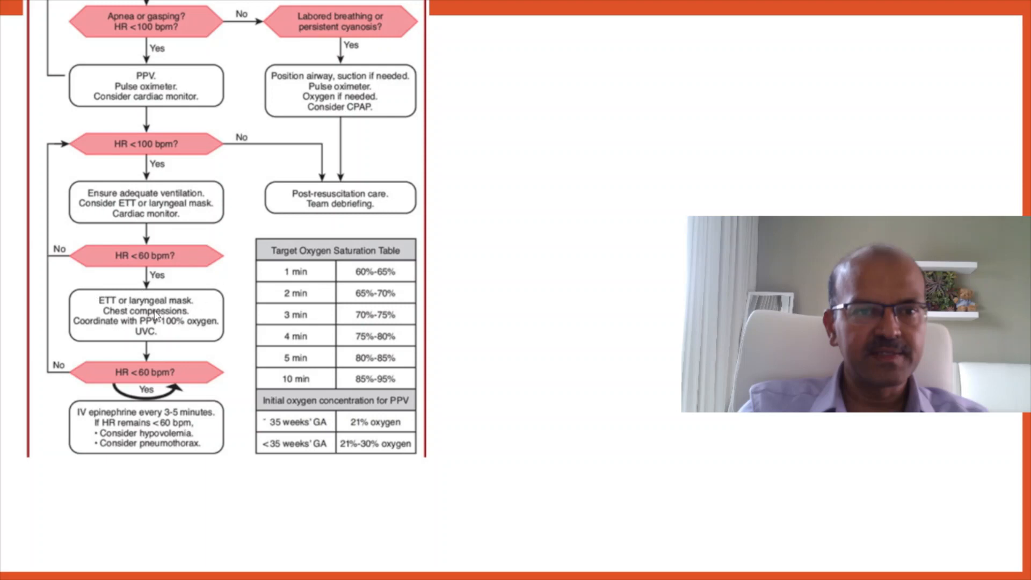
mouse_move(191, 305)
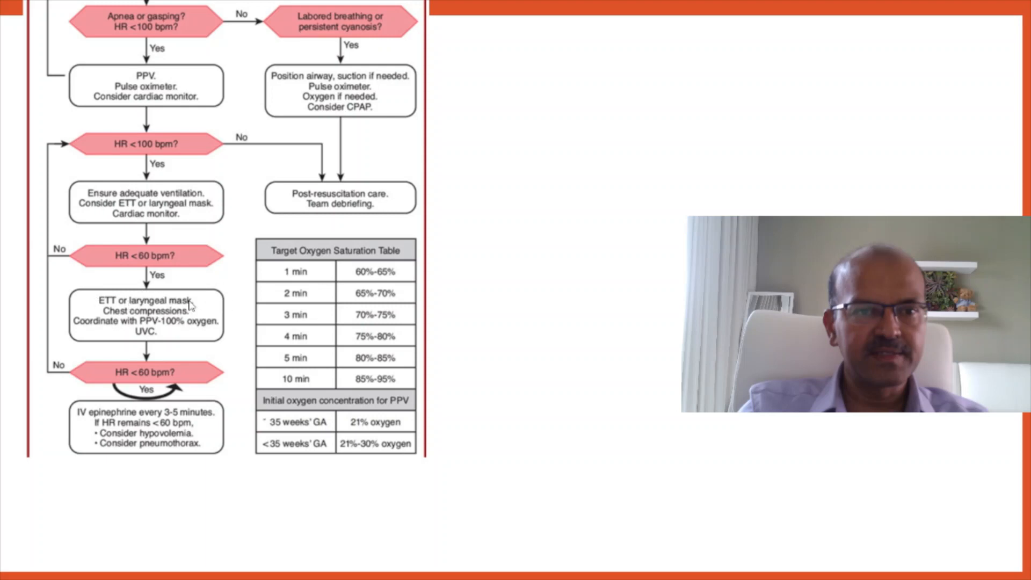
mouse_move(176, 311)
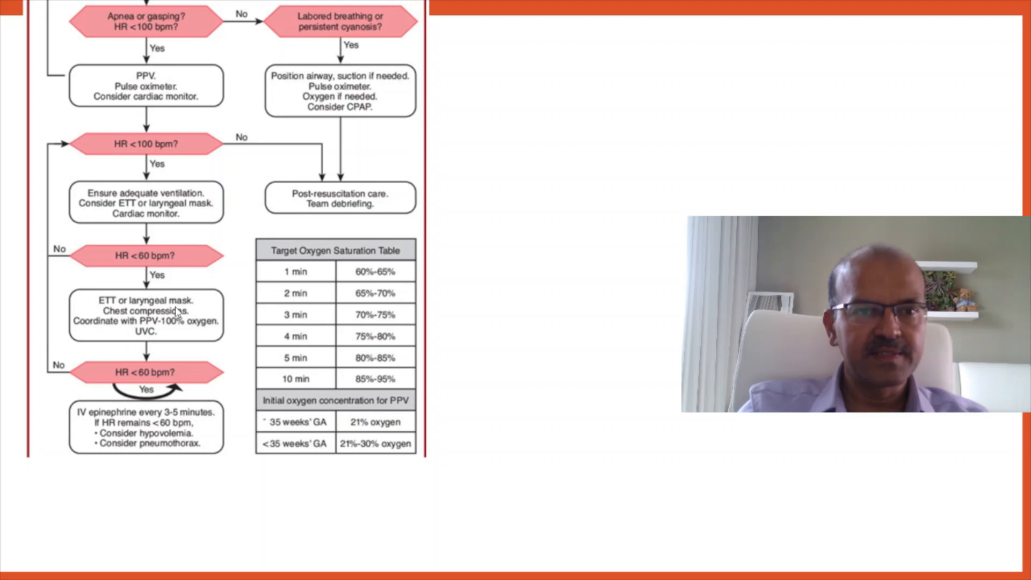
mouse_move(98, 329)
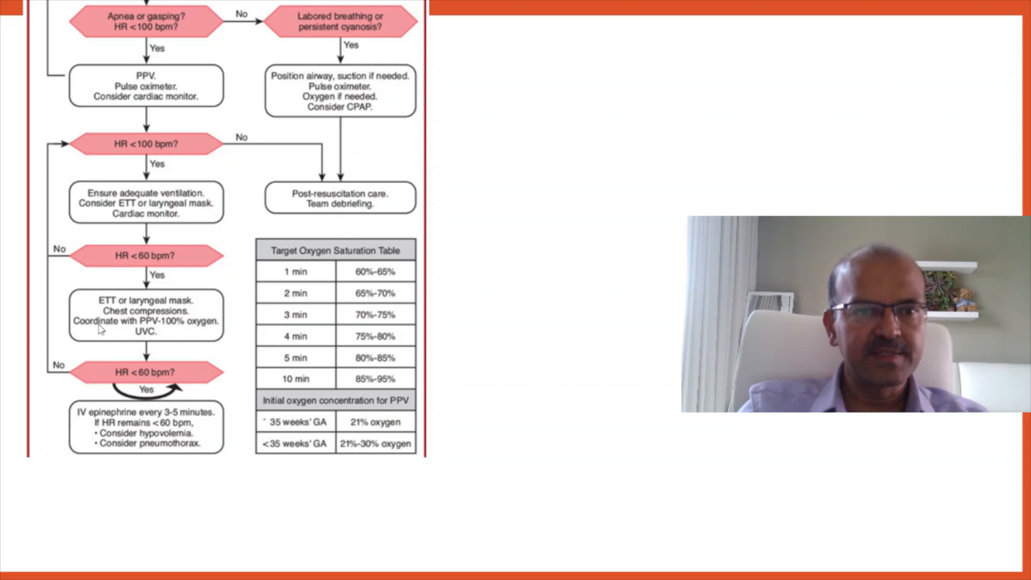
mouse_move(227, 283)
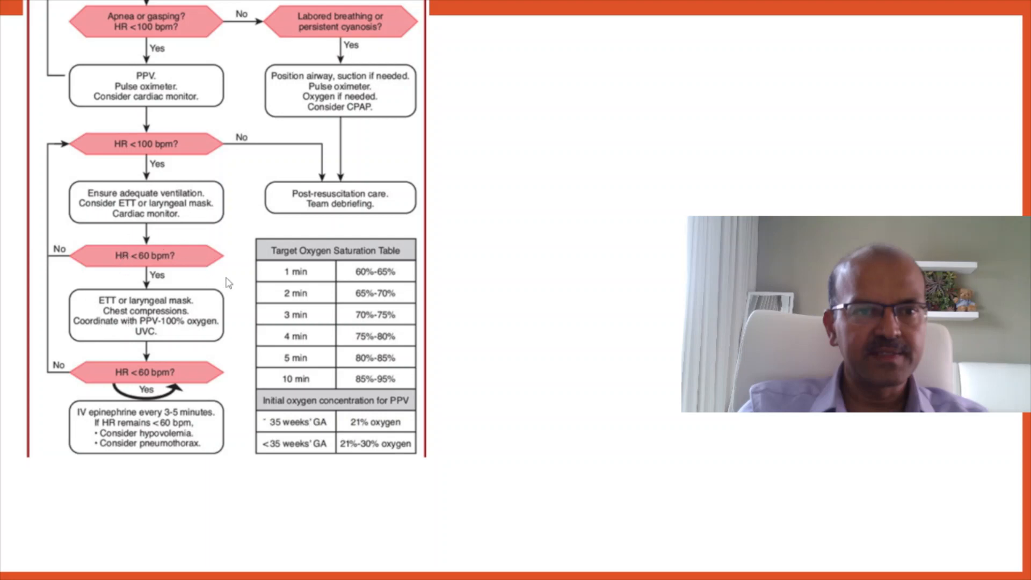
mouse_move(146, 315)
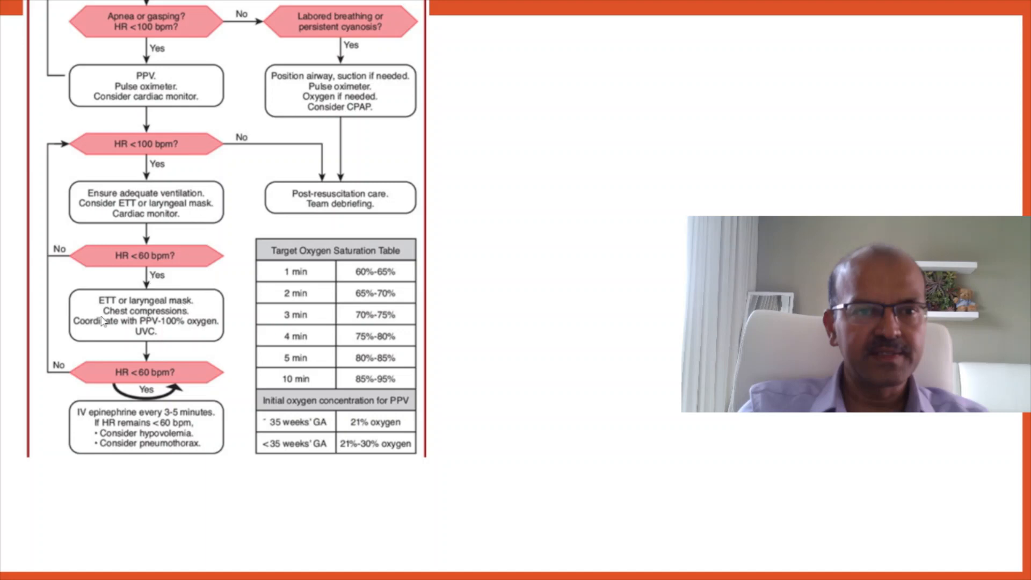
mouse_move(217, 306)
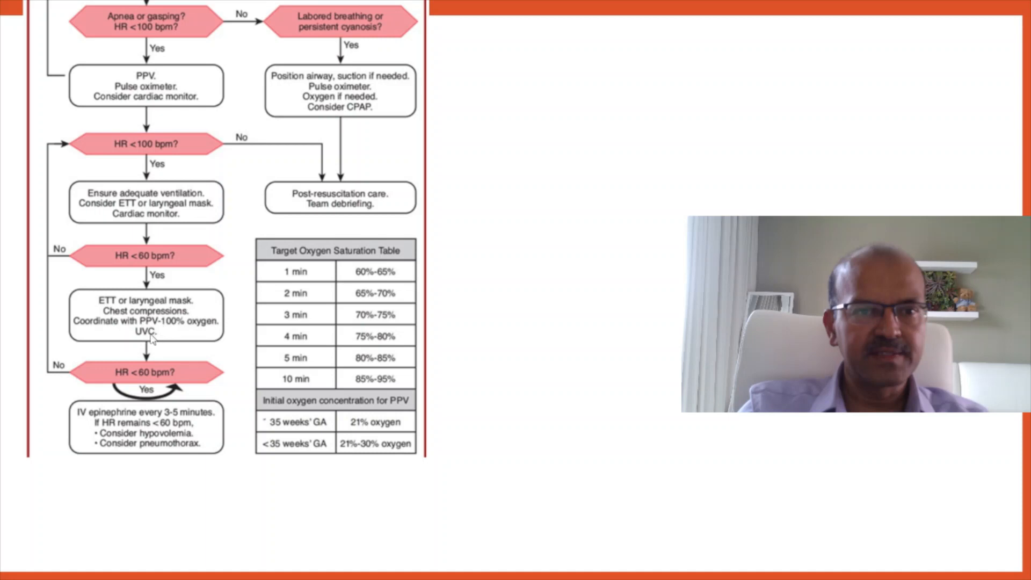
mouse_move(151, 340)
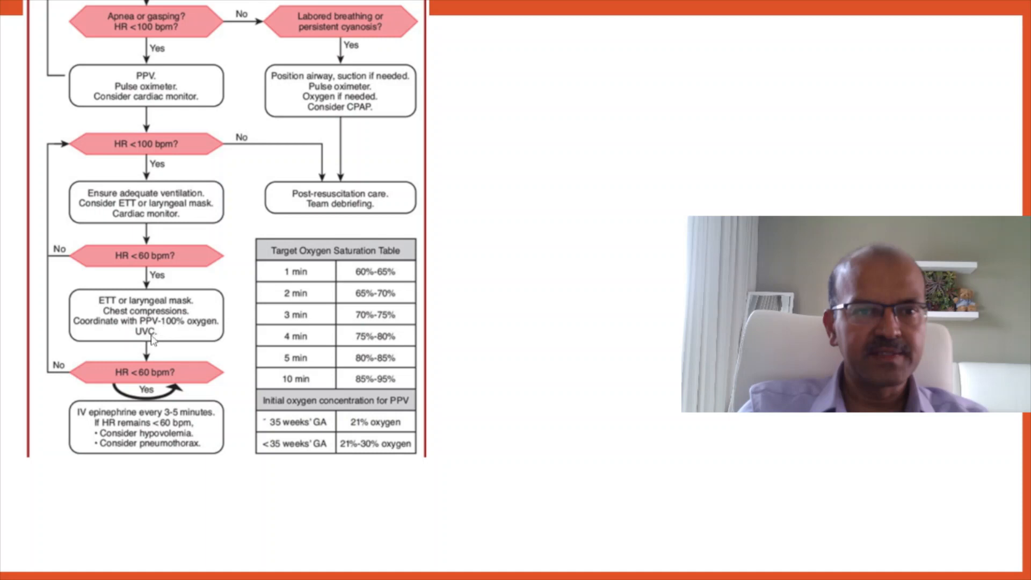
mouse_move(222, 320)
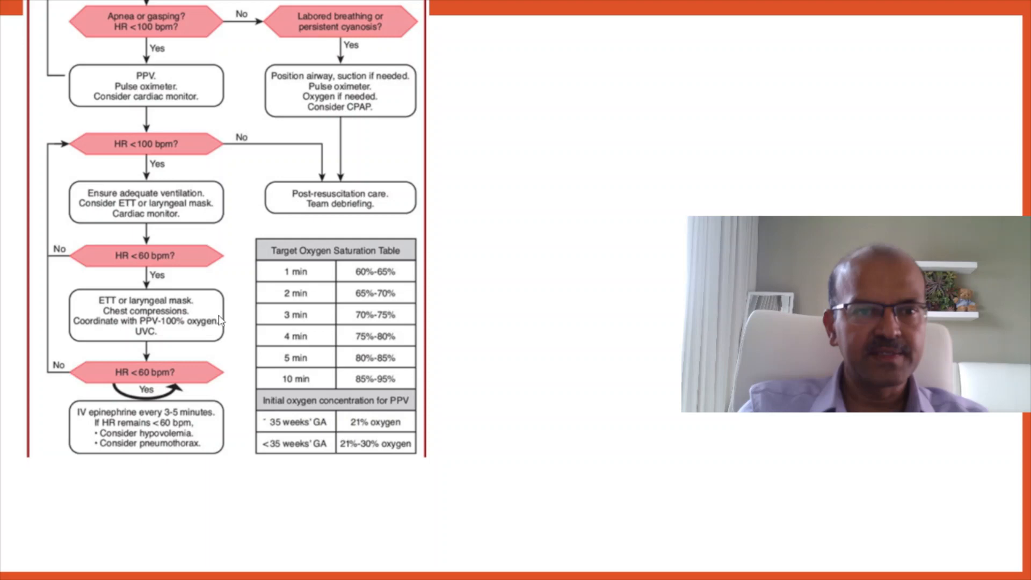
mouse_move(165, 337)
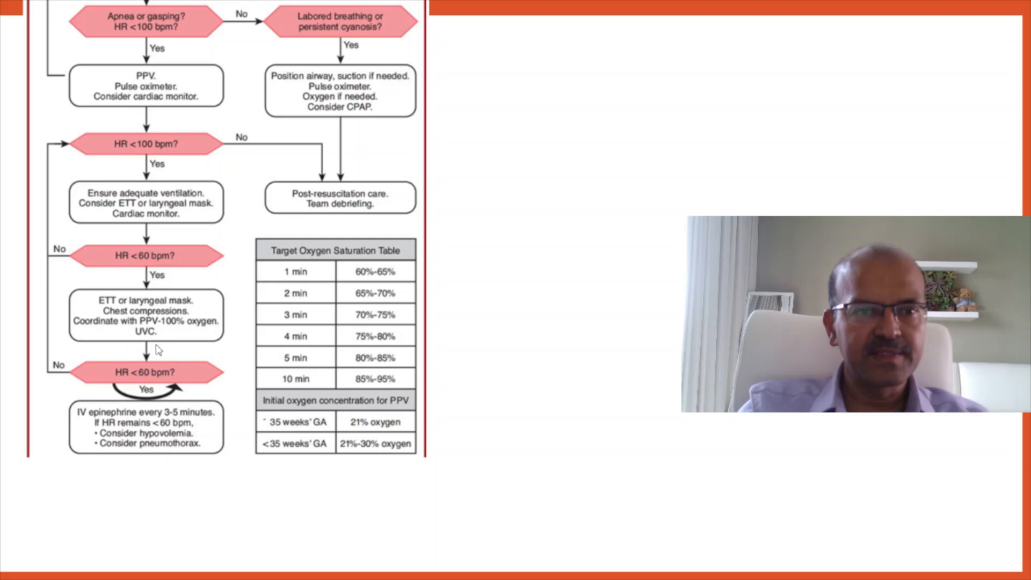
mouse_move(221, 332)
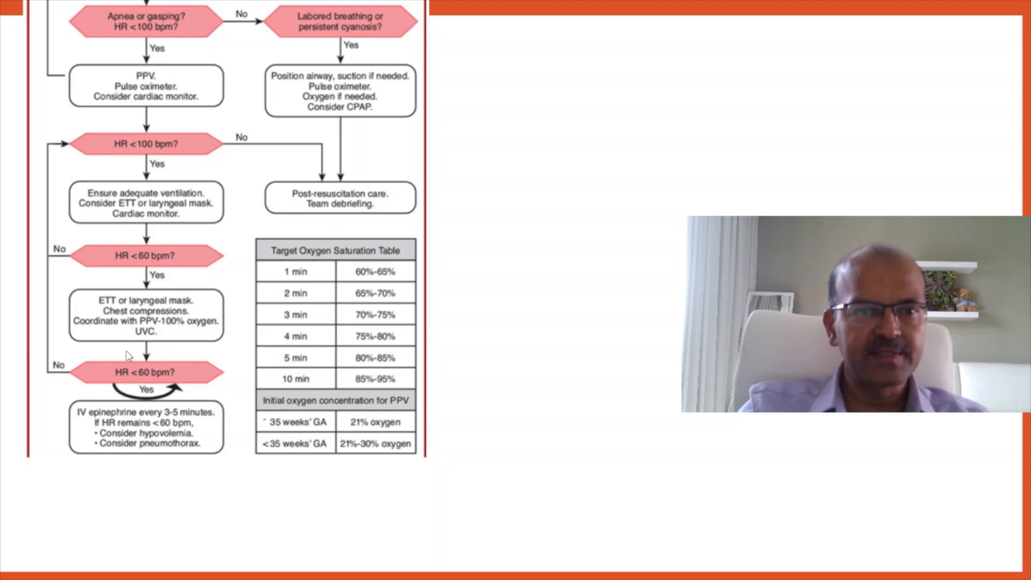
mouse_move(194, 395)
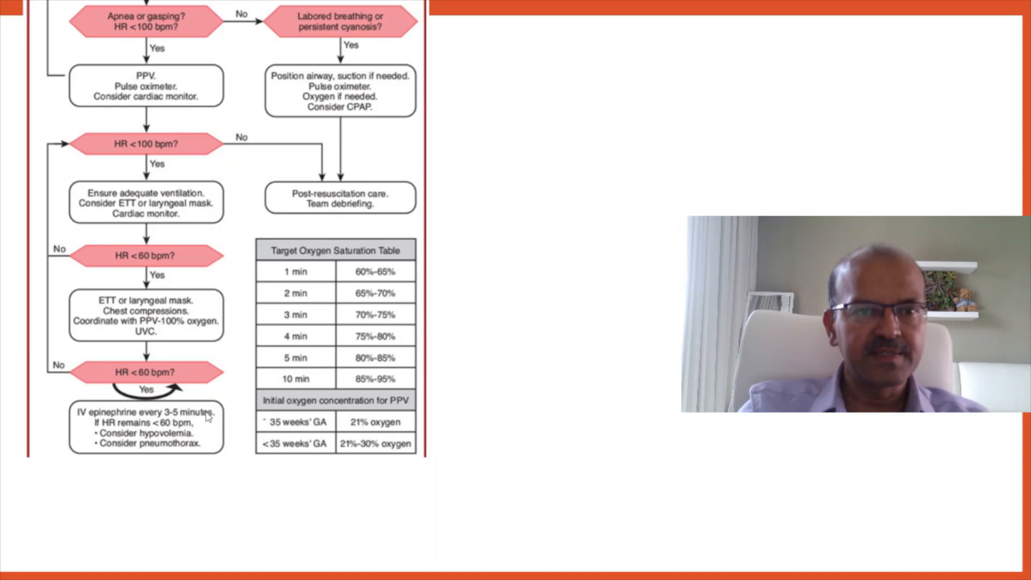
mouse_move(170, 398)
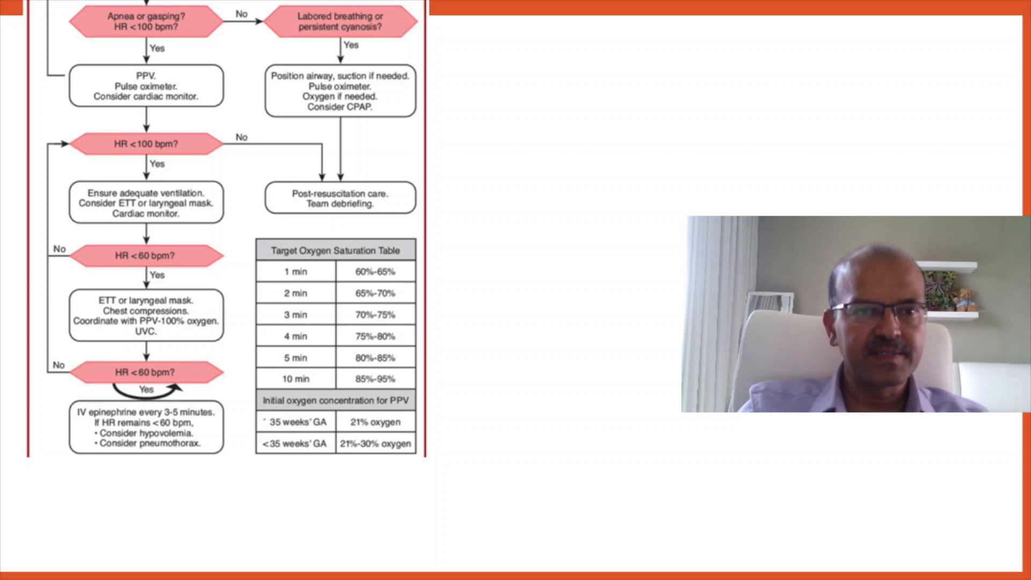
mouse_move(257, 317)
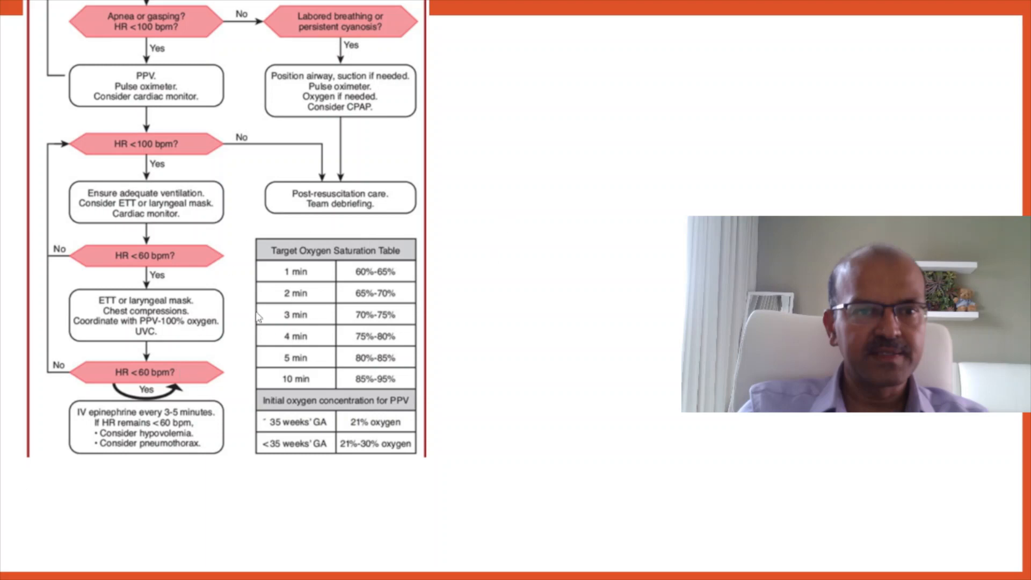
mouse_move(395, 308)
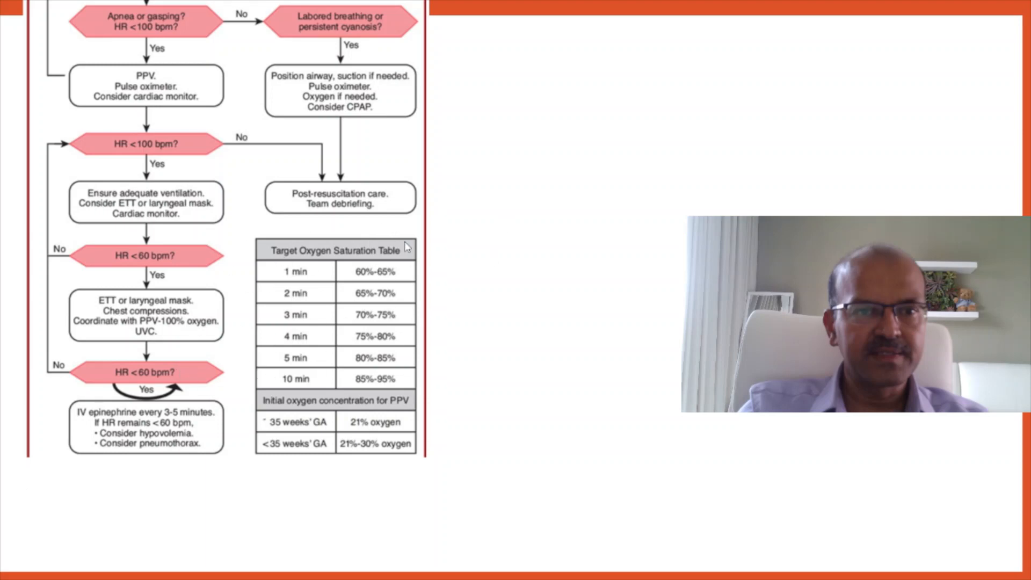
mouse_move(293, 273)
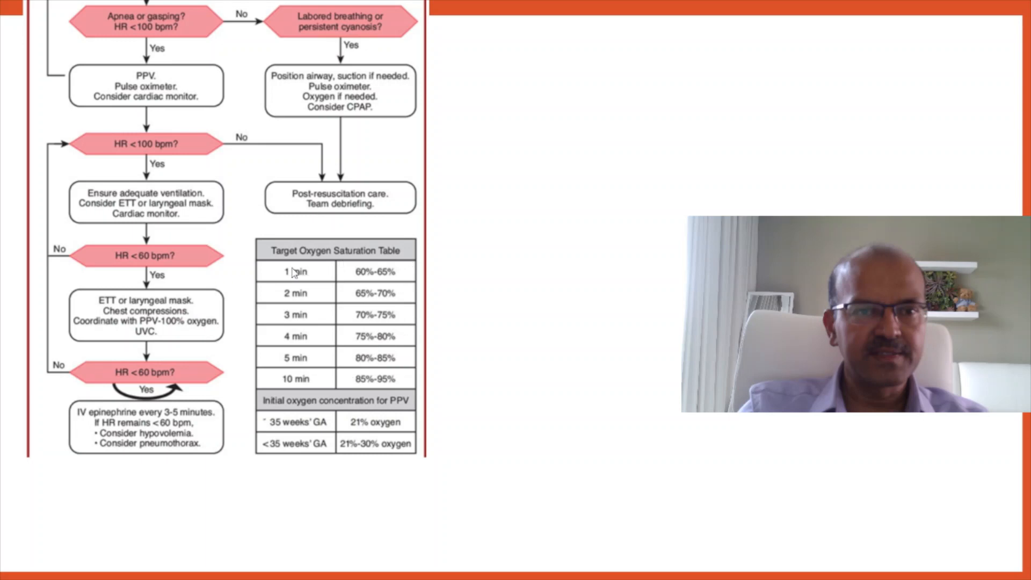
mouse_move(410, 305)
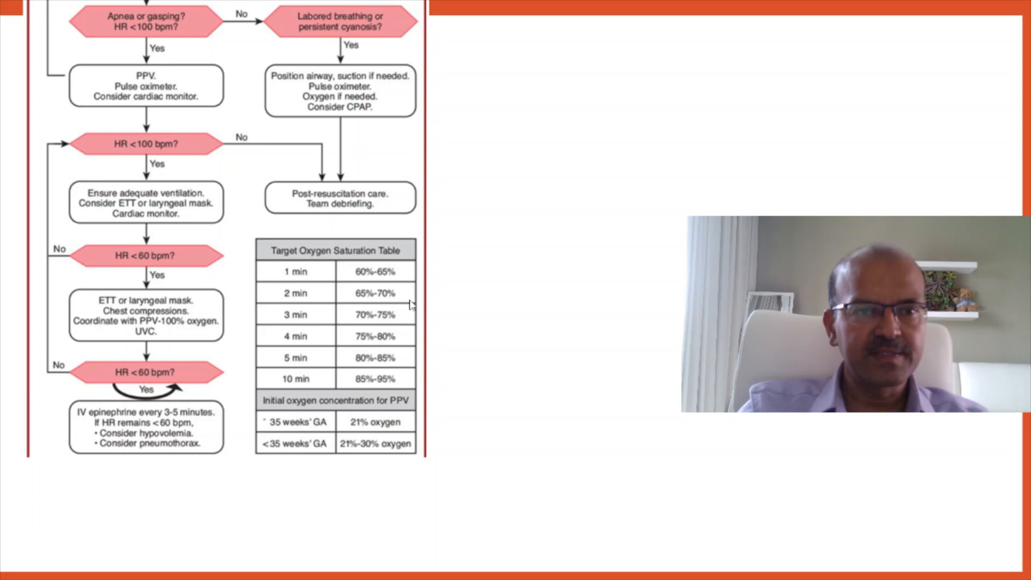
mouse_move(395, 289)
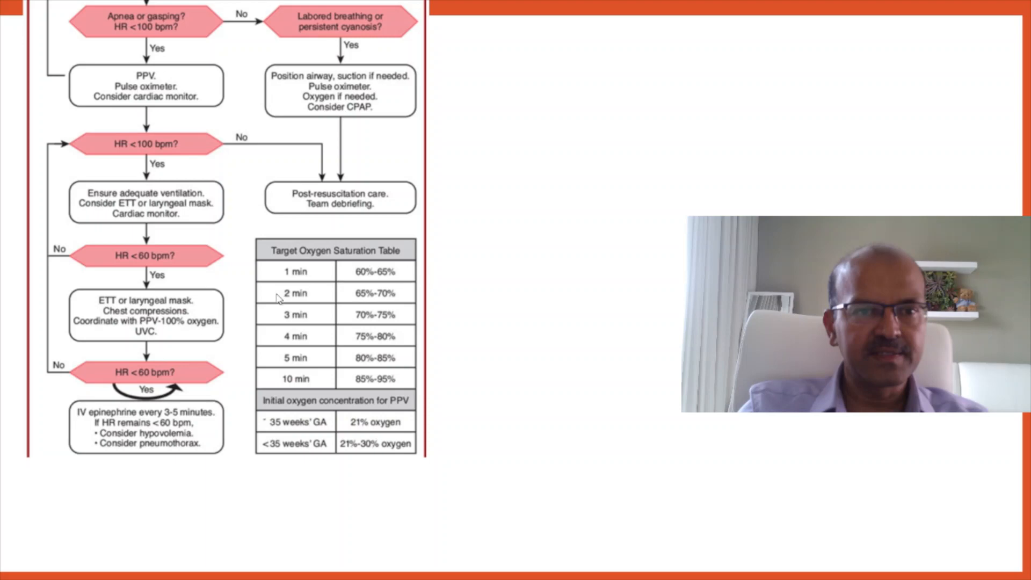
mouse_move(406, 311)
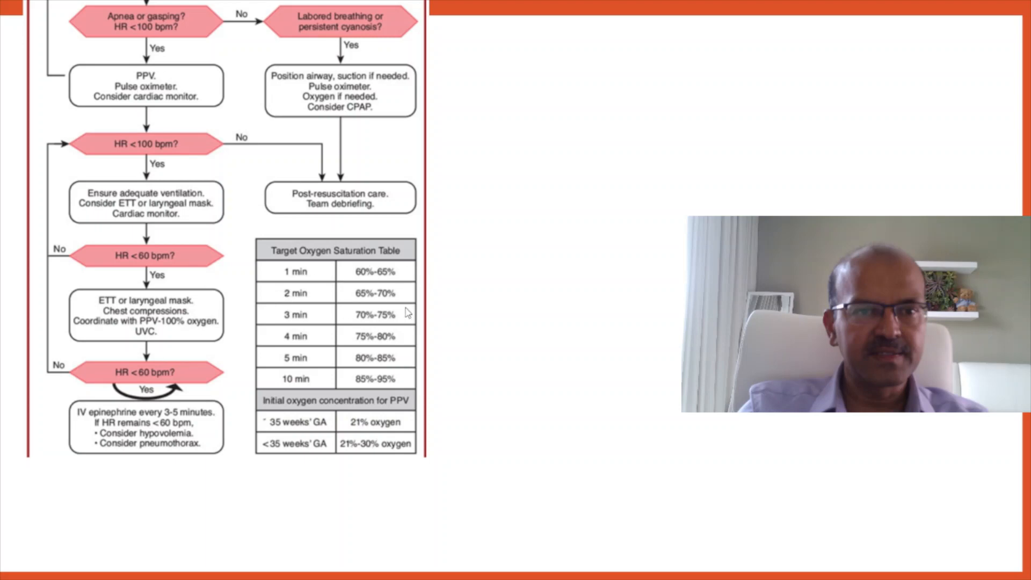
mouse_move(334, 332)
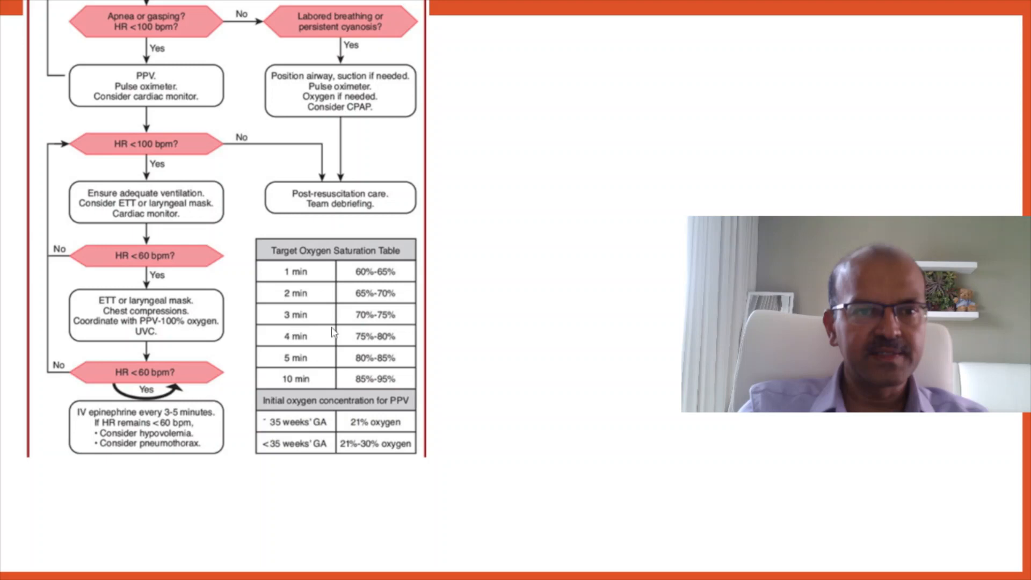
mouse_move(360, 352)
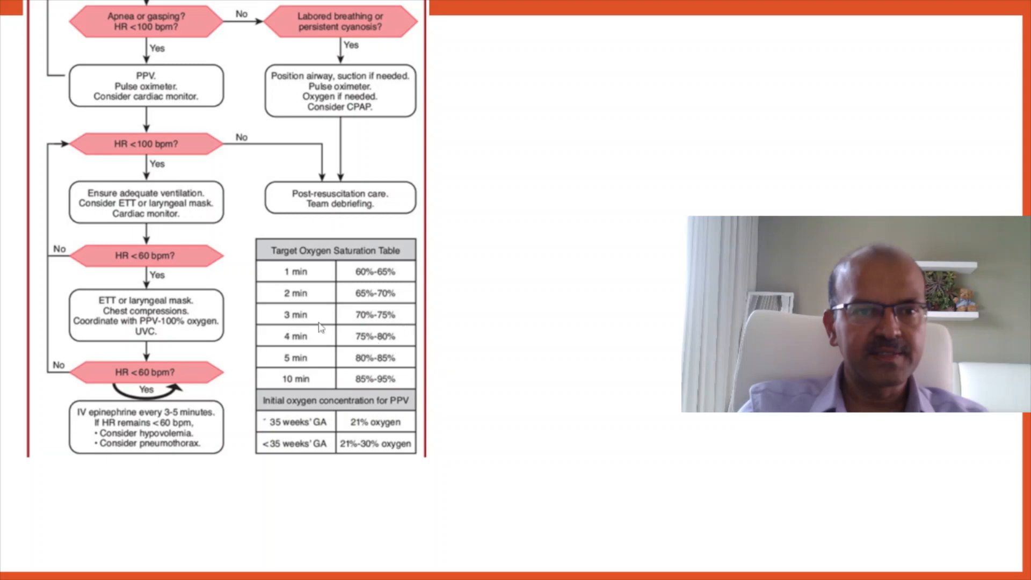
mouse_move(291, 358)
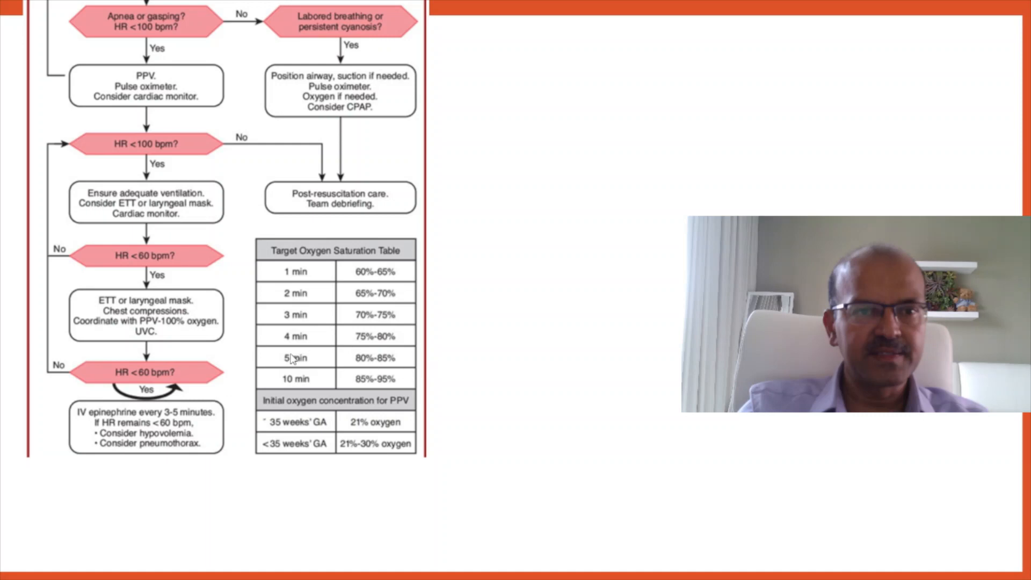
mouse_move(515, 318)
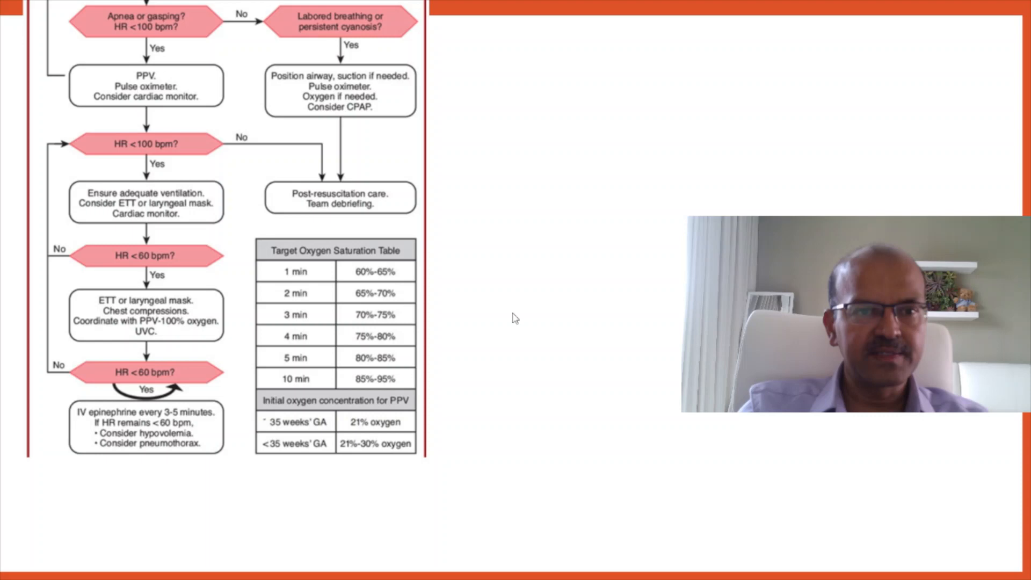
mouse_move(264, 339)
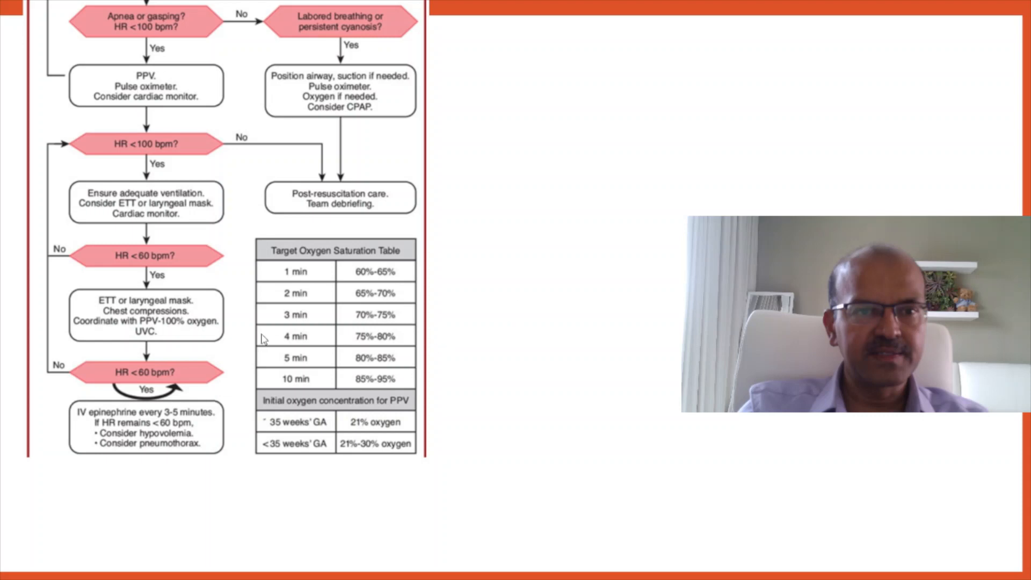
mouse_move(135, 296)
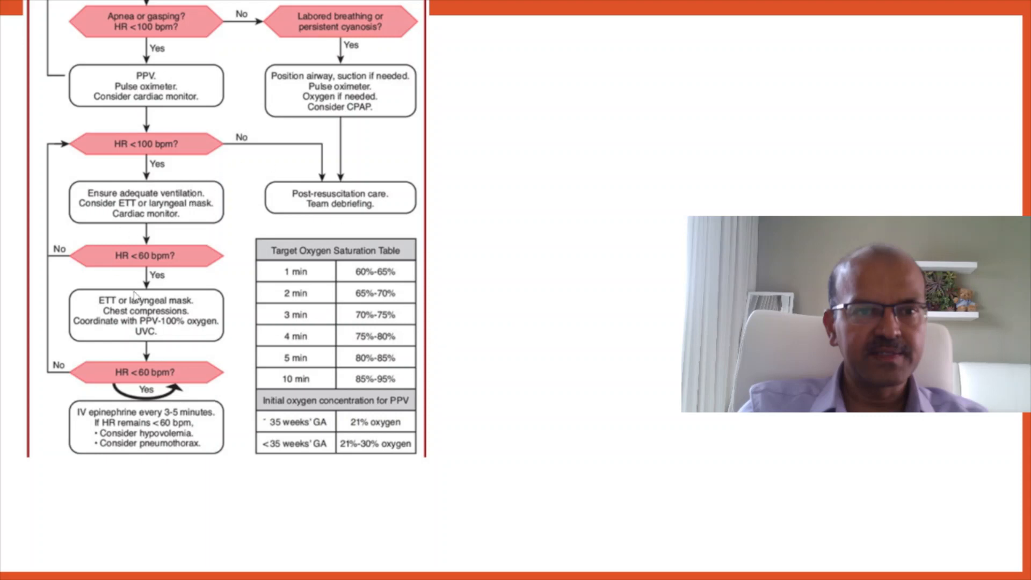
mouse_move(357, 387)
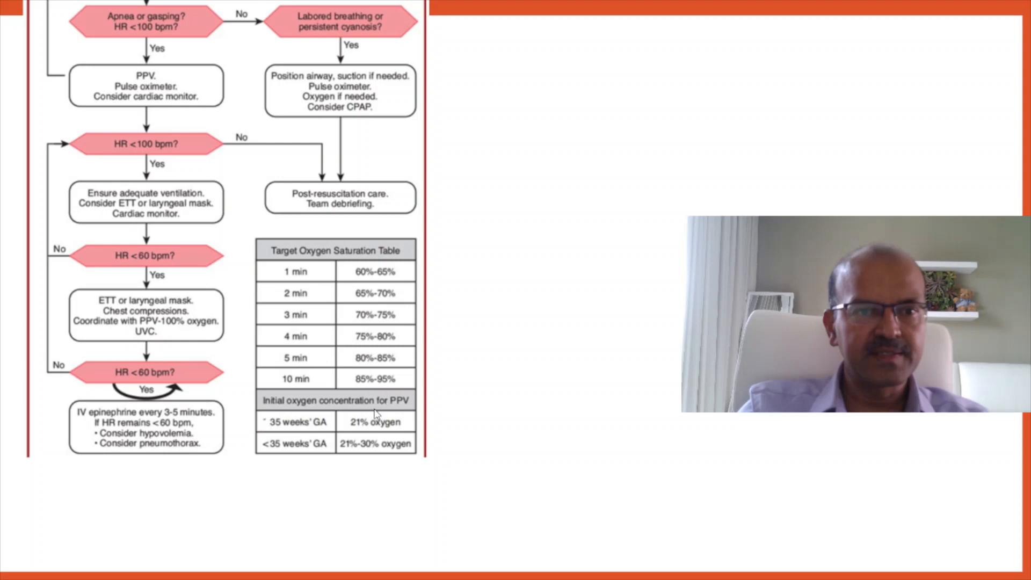
mouse_move(434, 411)
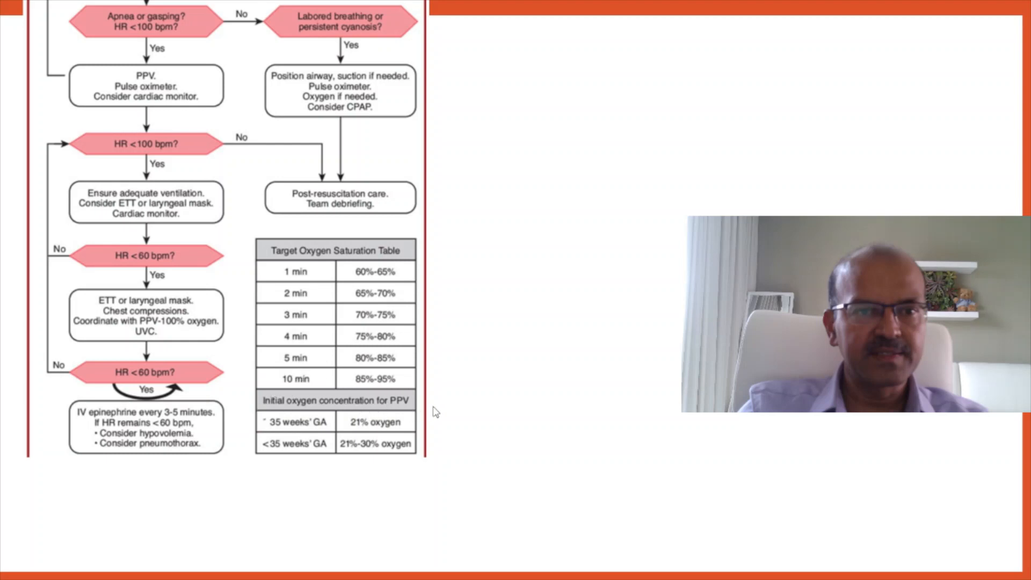
mouse_move(273, 433)
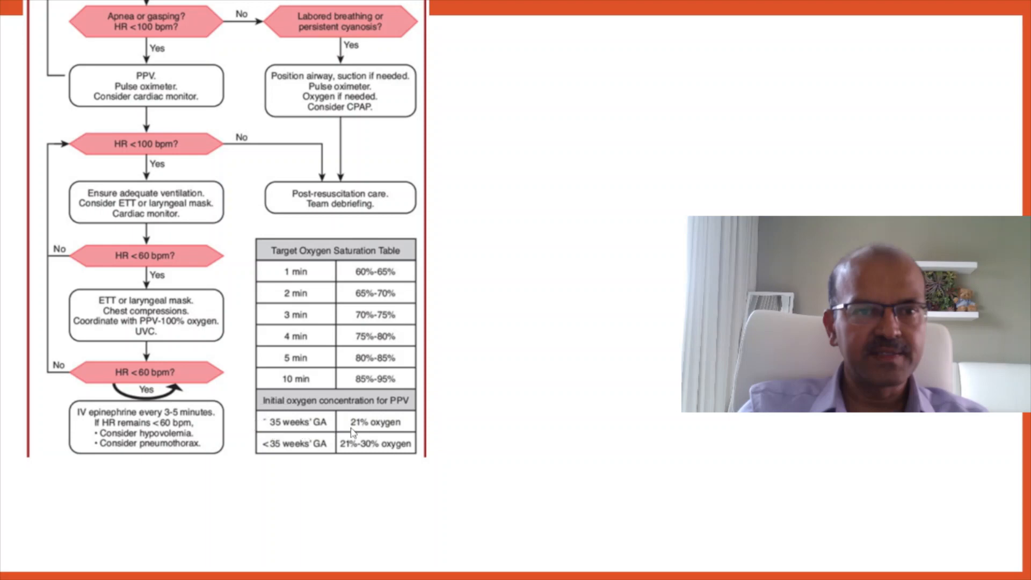
mouse_move(380, 473)
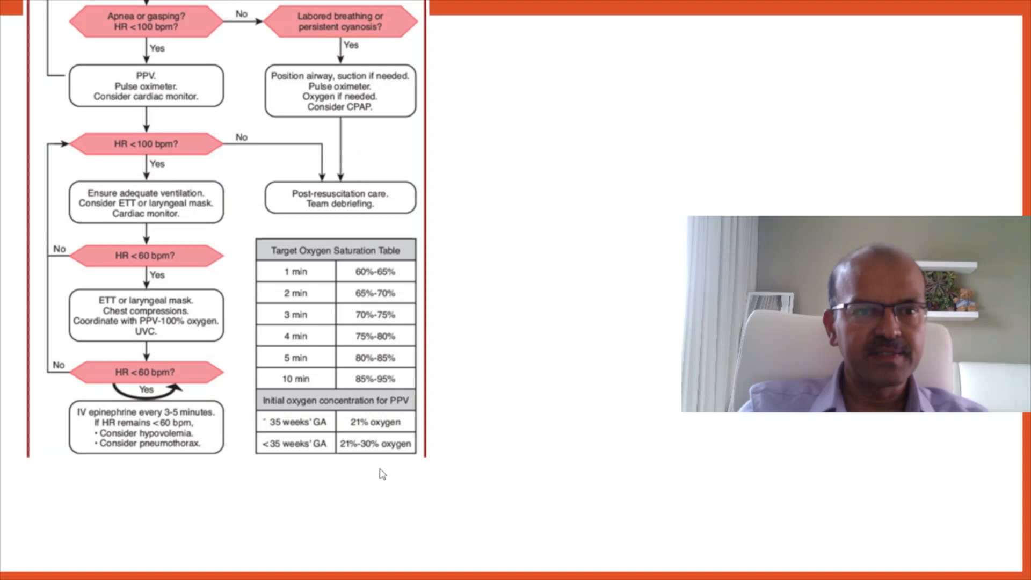